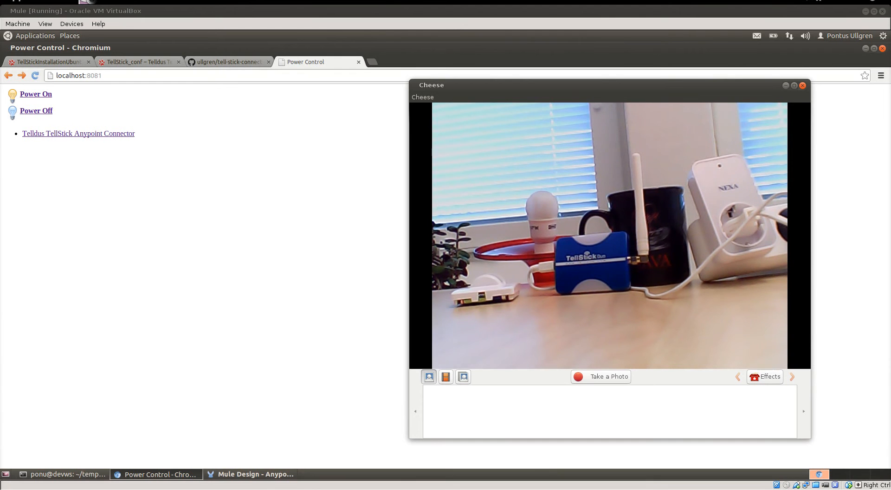
mouse_move(204, 248)
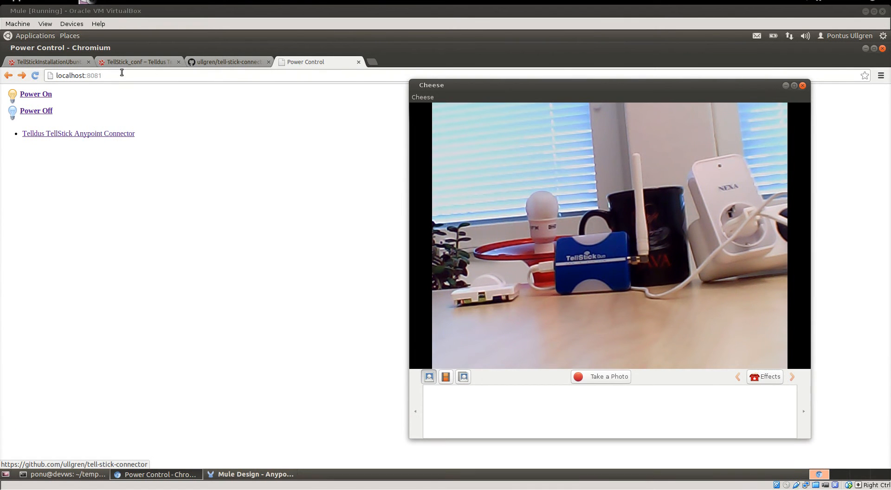
Step: Follow the Telldus TellStick Anypoint Connector link to its GitHub repository
left_click(228, 62)
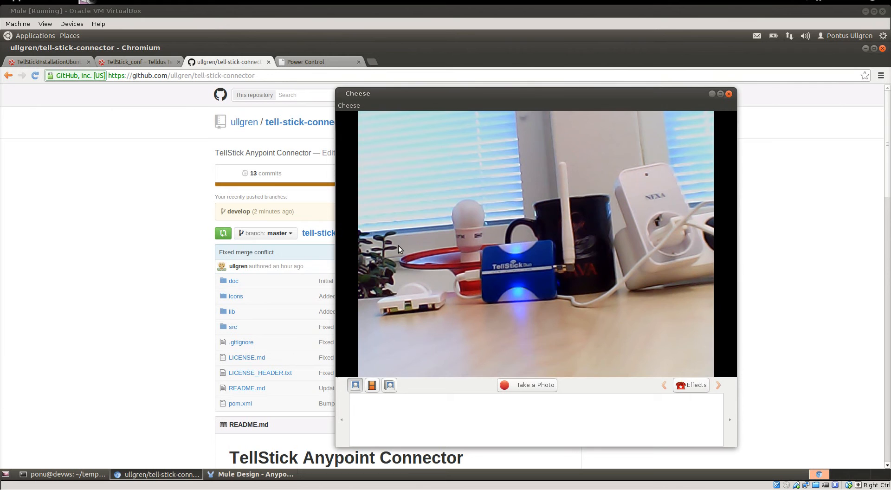
mouse_move(422, 282)
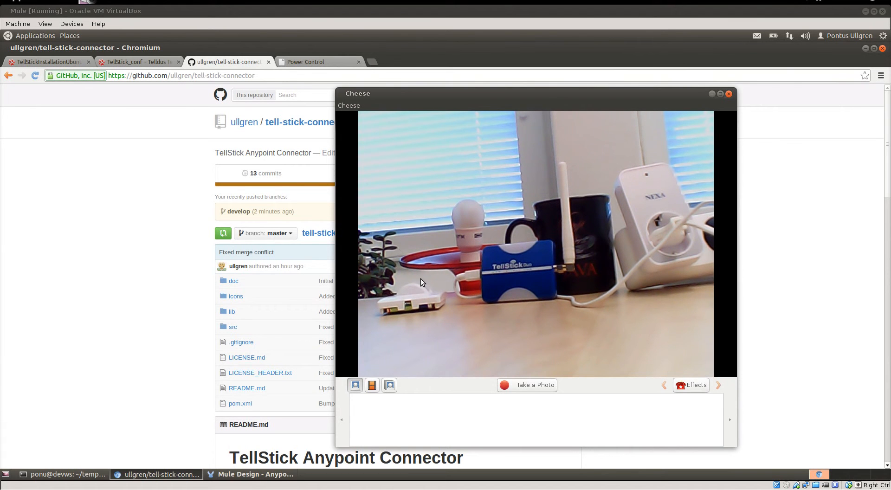
mouse_move(155, 456)
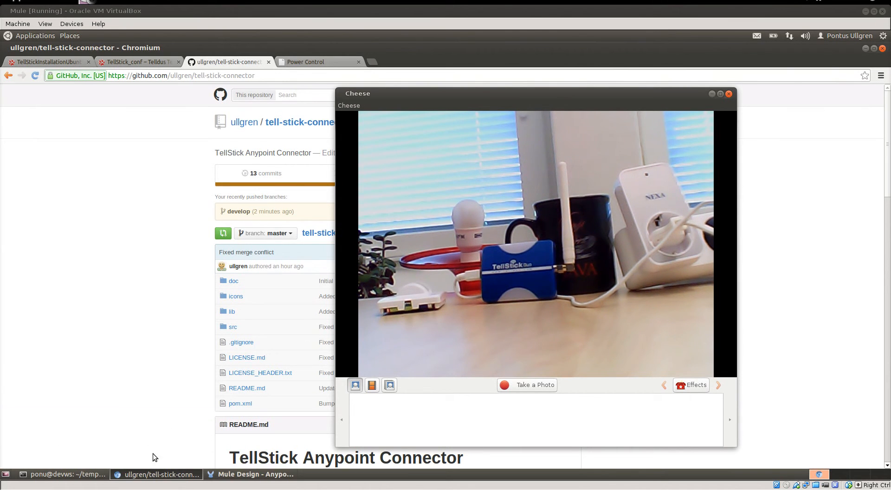
mouse_move(87, 482)
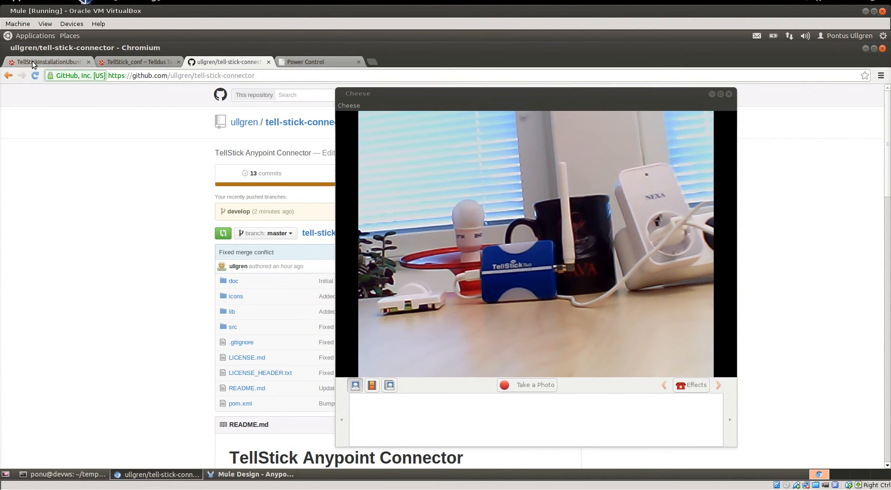
Step: Switch the browser to the TellStickInstallationUbuntu wiki page
left_click(48, 62)
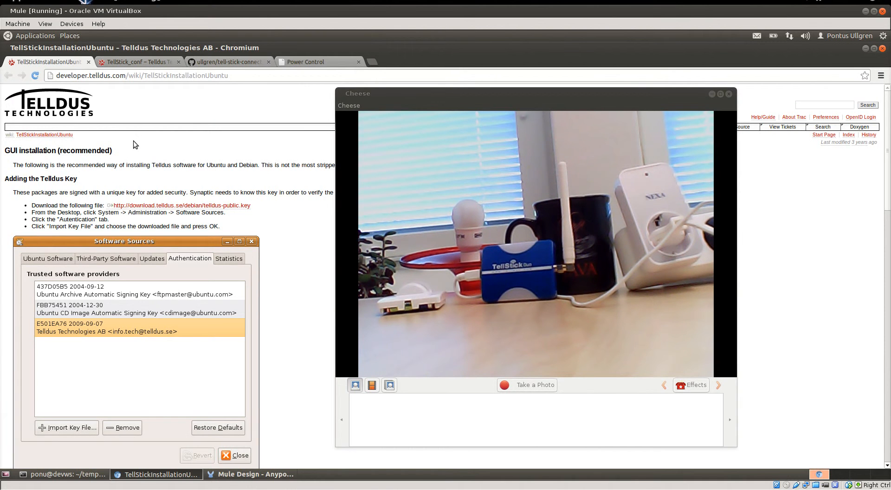
mouse_move(332, 92)
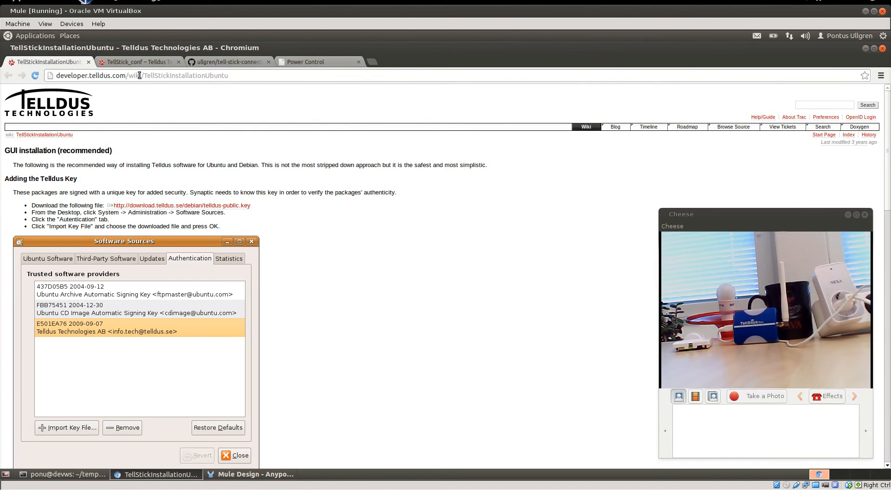
mouse_move(153, 145)
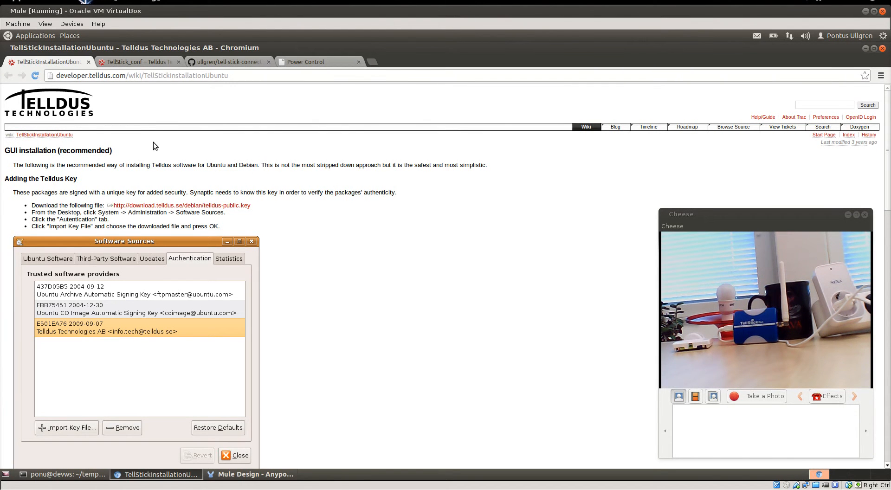
mouse_move(248, 159)
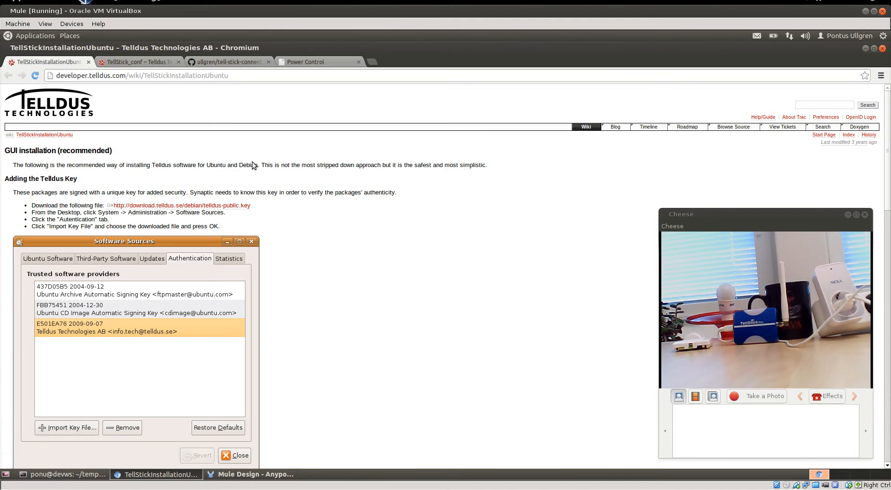
mouse_move(267, 181)
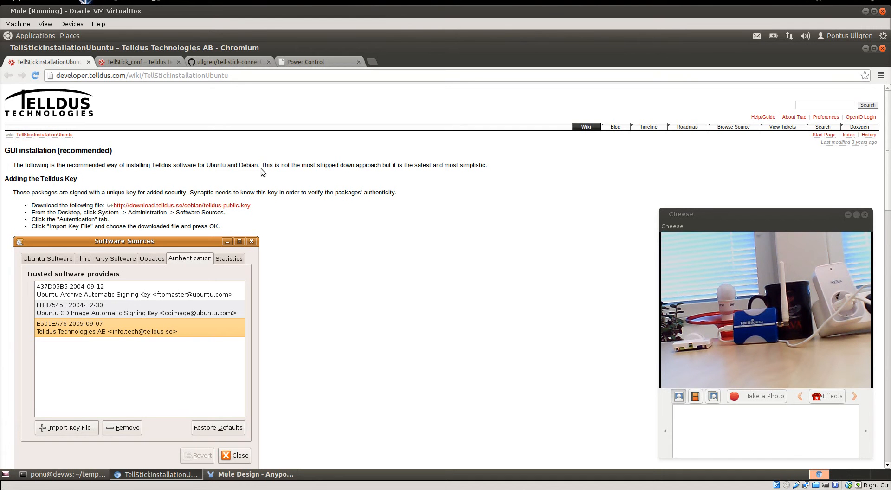
mouse_move(207, 70)
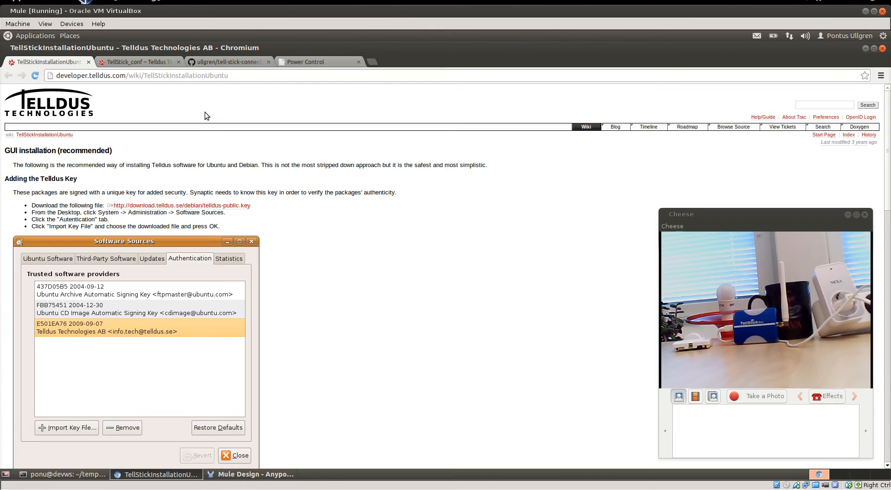
mouse_move(175, 96)
type("td")
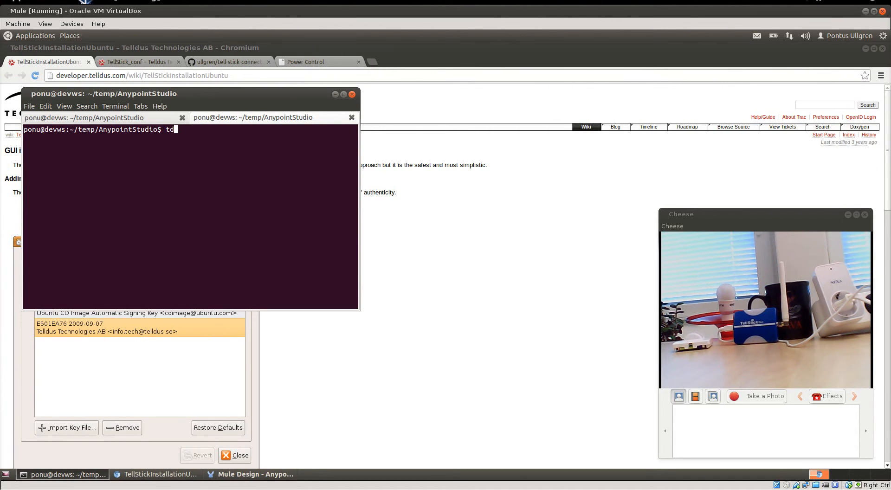
Step: Run tdtool for usage help, tdtool --list for the three devices, and tdtool --on 2
key("Return")
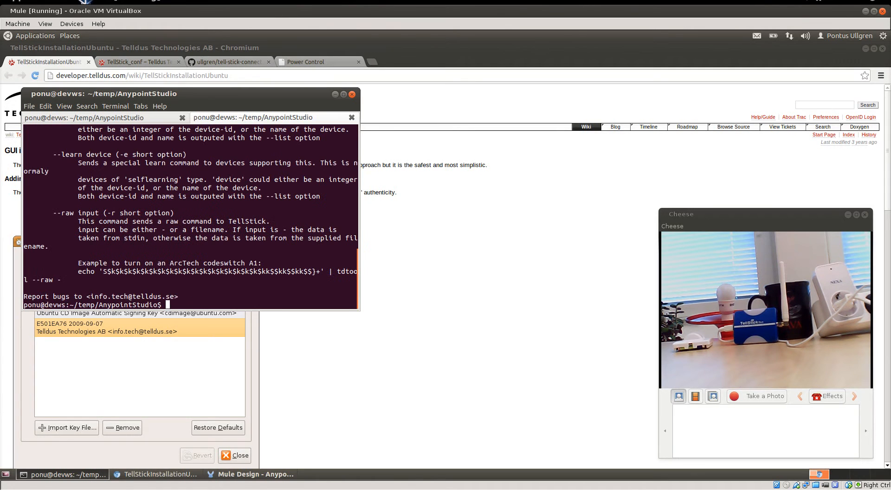
type("tdtool --l")
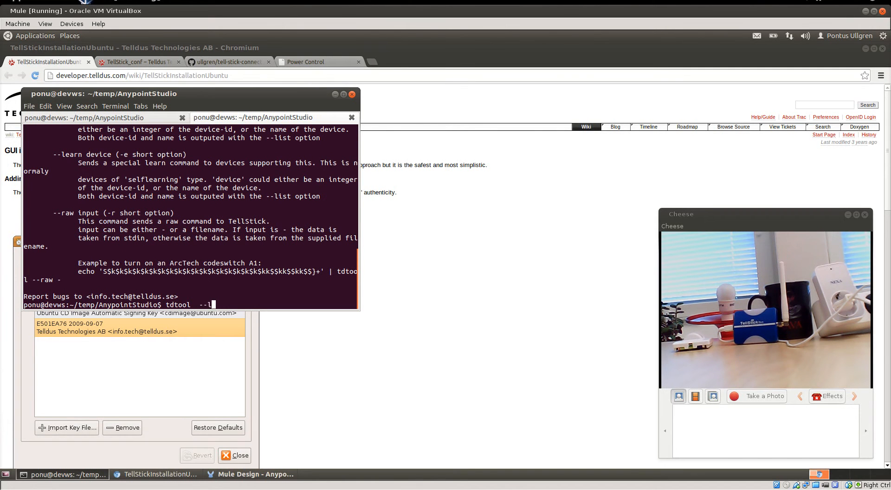
key("Return")
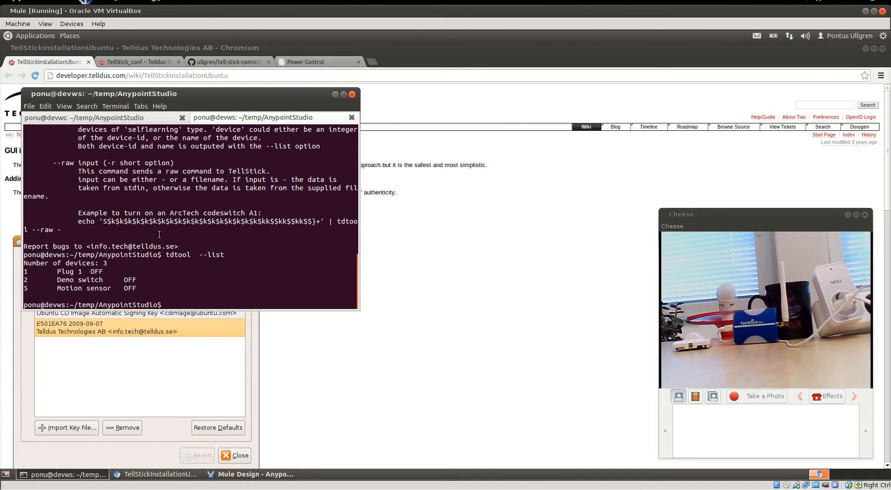
type("tdtool --on")
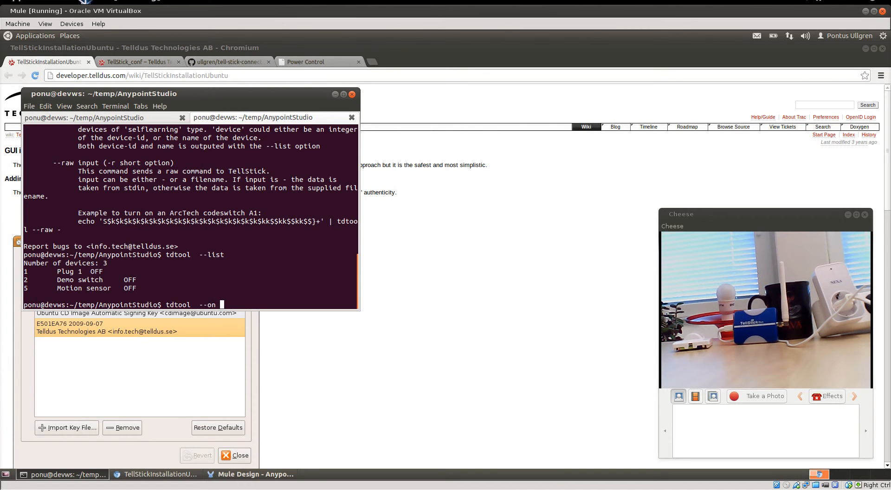
key("Return")
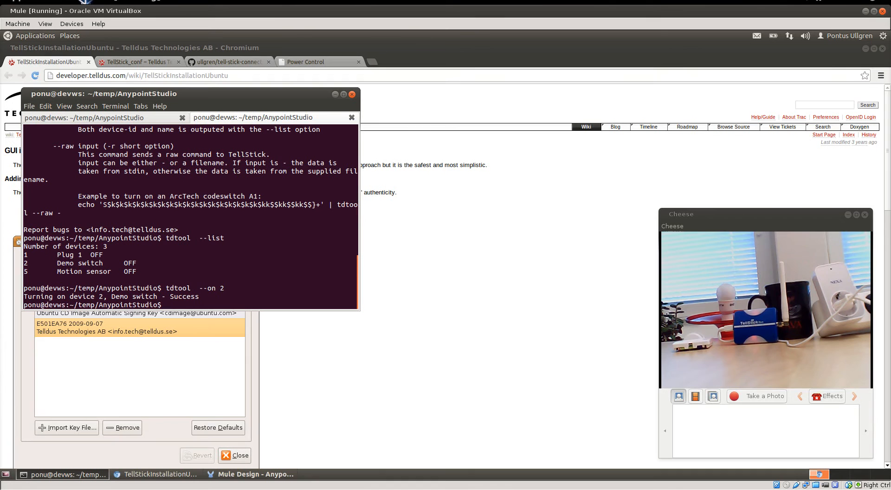
type("tdtool  --on 2")
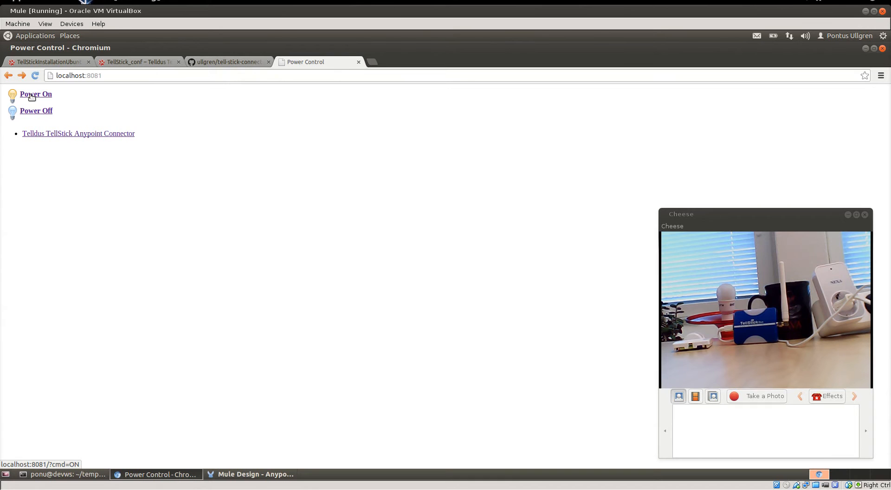
Step: Send Power On then Power Off to the lamp and bring Anypoint Studio forward
left_click(35, 94)
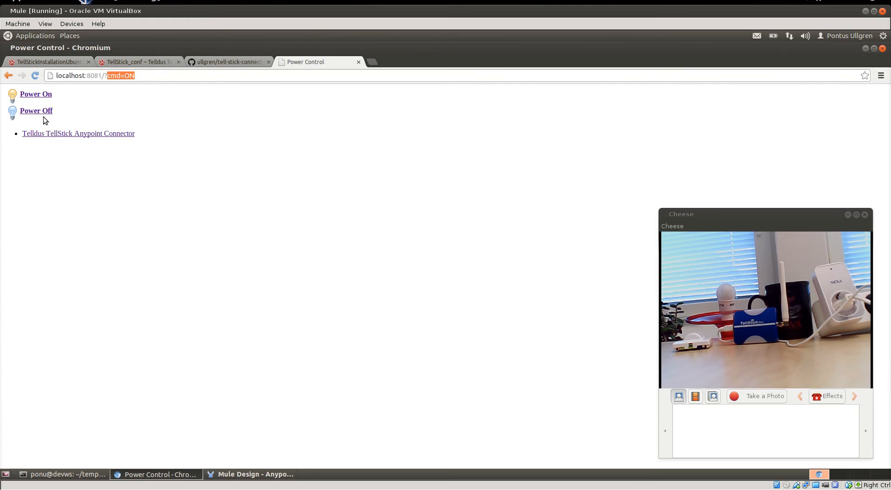
left_click(36, 111)
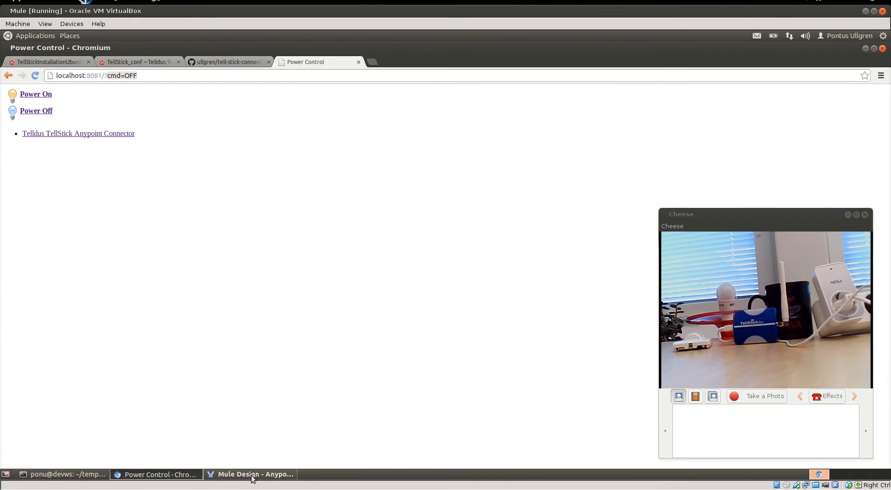
left_click(255, 474)
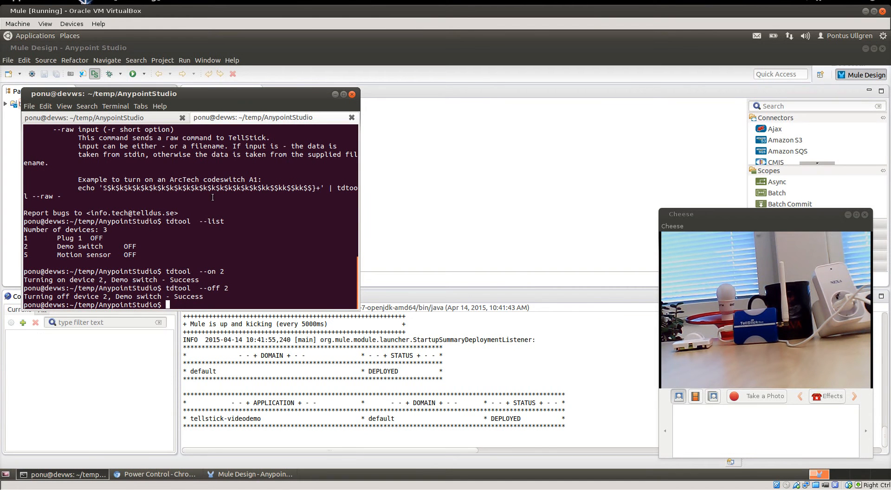
Step: Change into temp/tell-stick-connector, glancing at its GitHub page in the browser
type("cd")
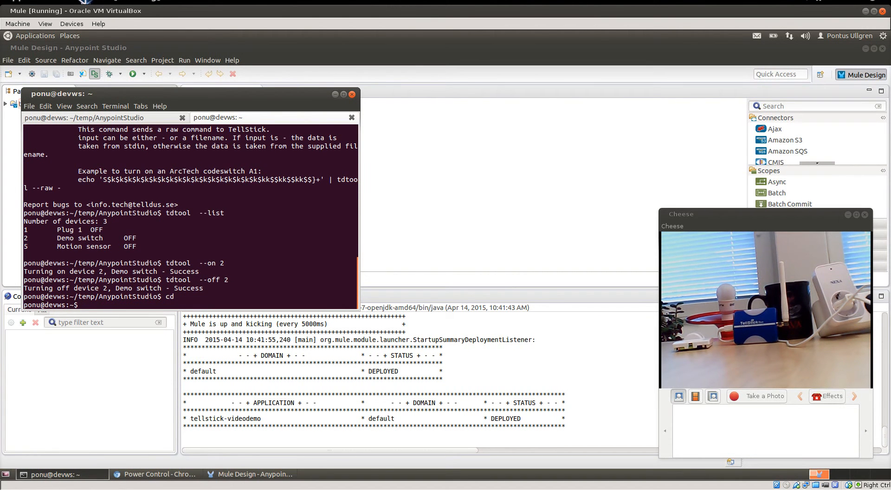
type("cd temp")
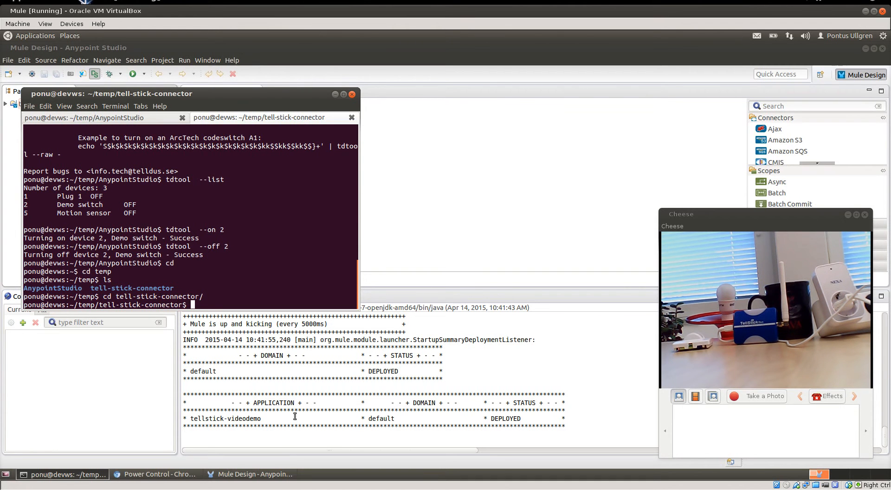
left_click(156, 473)
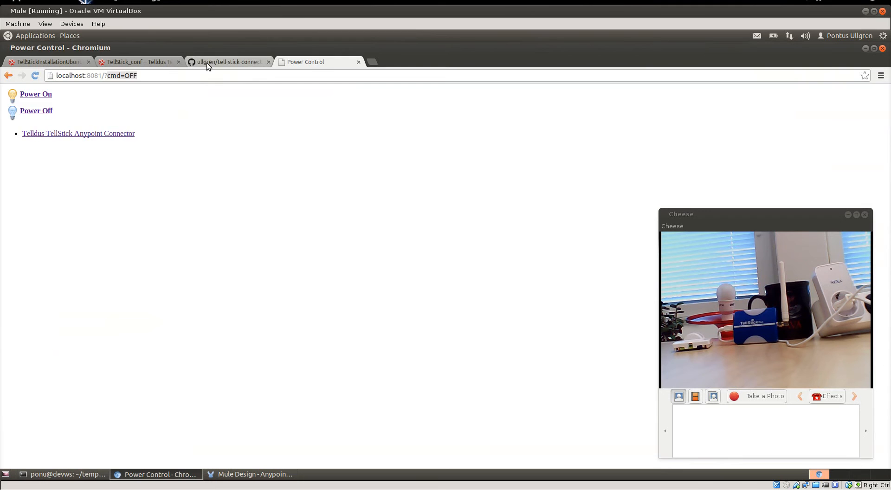
left_click(227, 61)
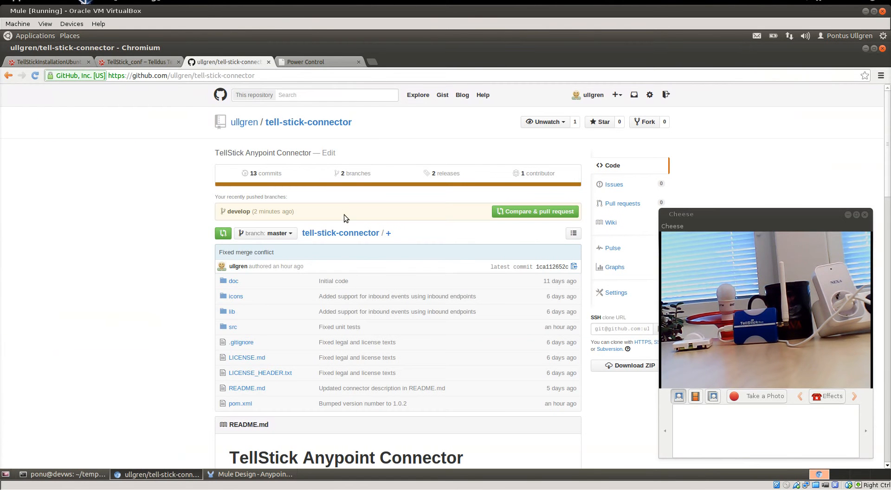
mouse_move(573, 334)
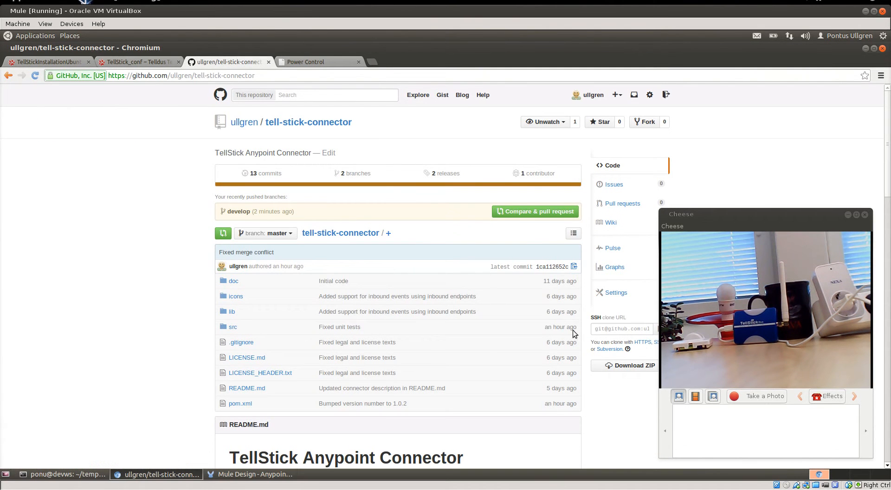
left_click(62, 473)
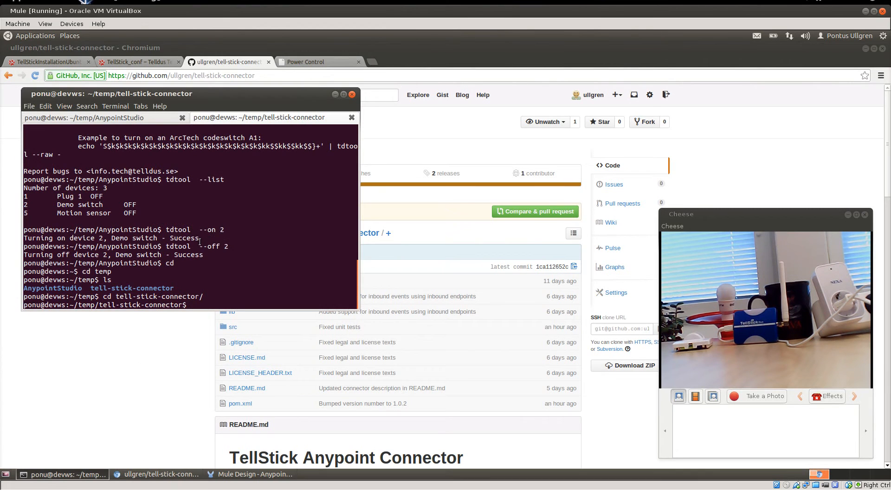
Step: List target/ build output, select UpdateSite.zip, and return to Anypoint Studio
type("ls target/")
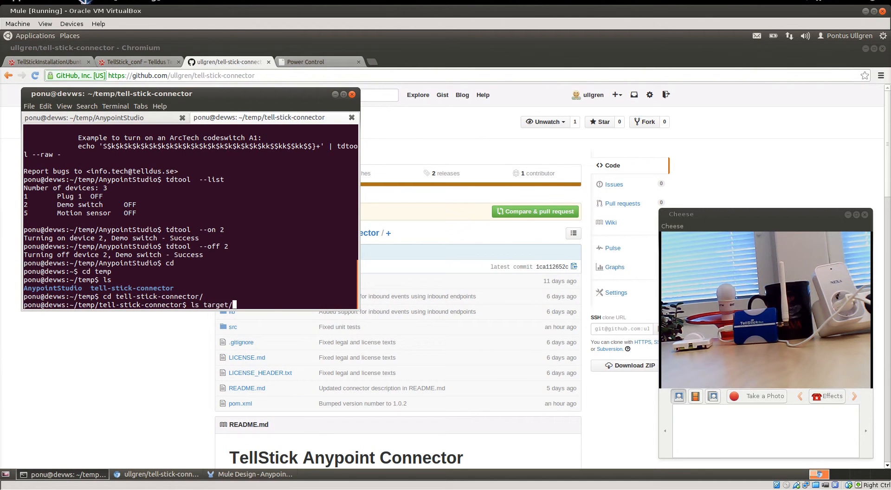
key("Return")
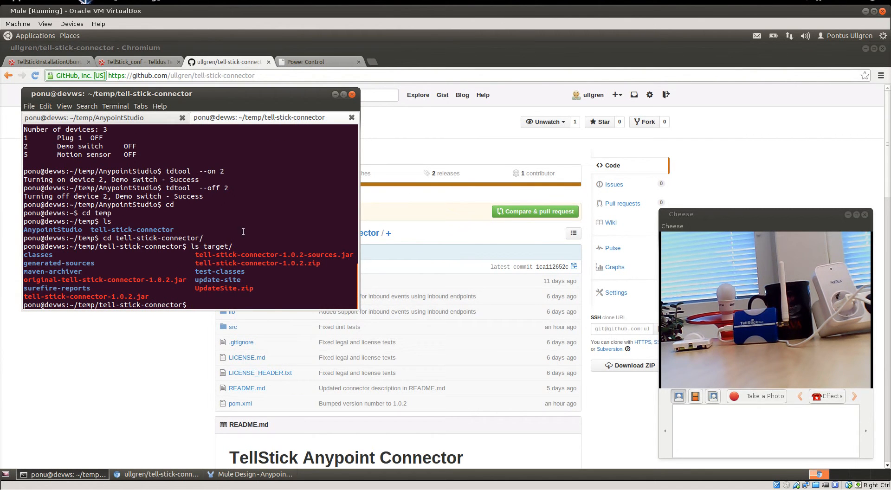
double_click(223, 288)
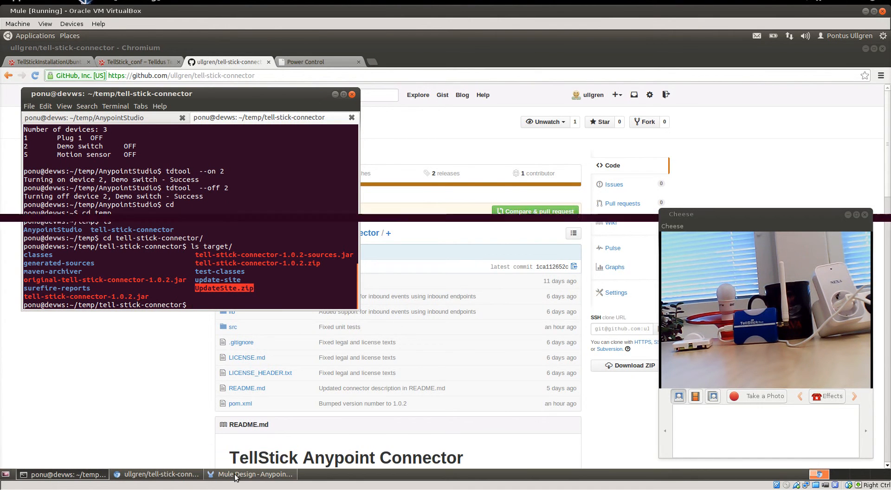
left_click(253, 474)
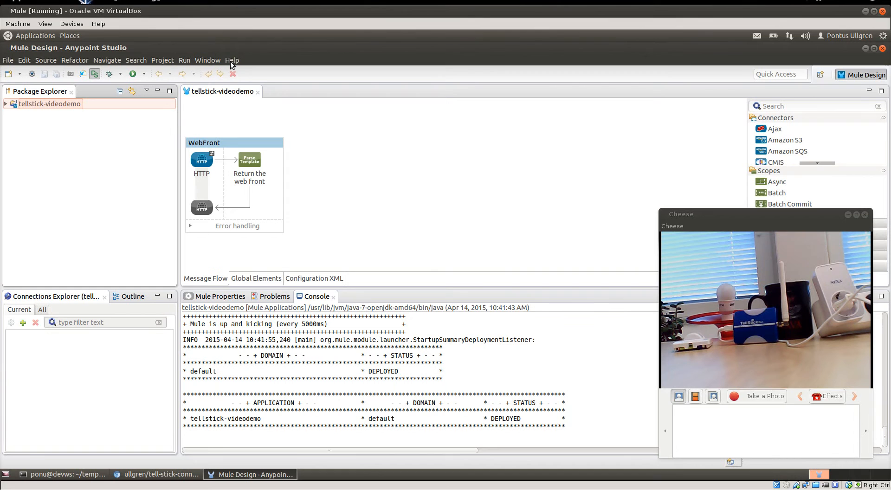
Step: In Install New Software, add target/UpdateSite.zip as a local archive update site
left_click(231, 60)
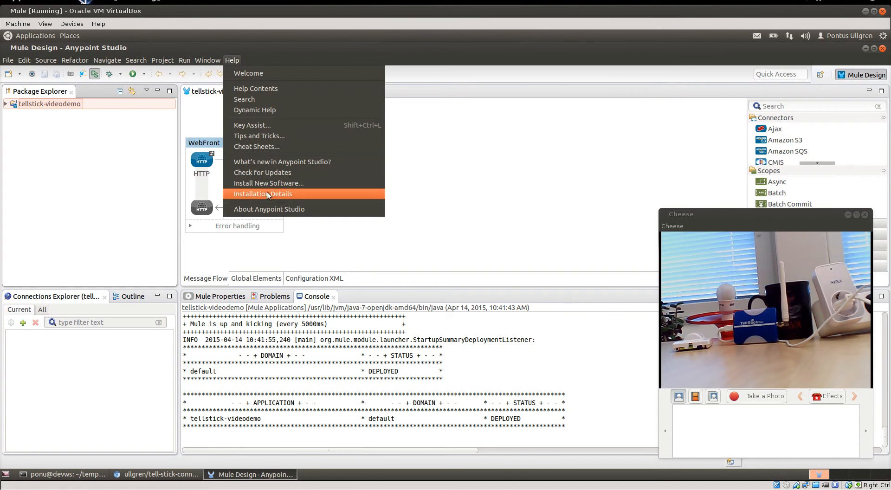
left_click(268, 183)
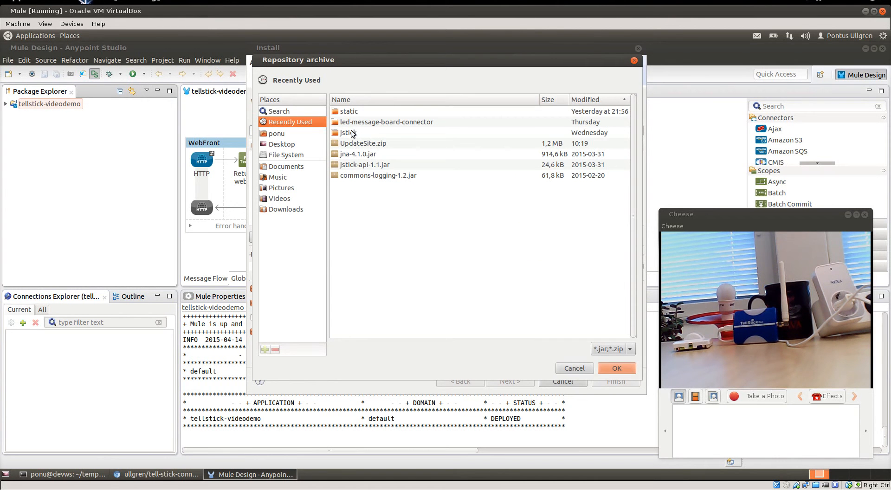
left_click(277, 134)
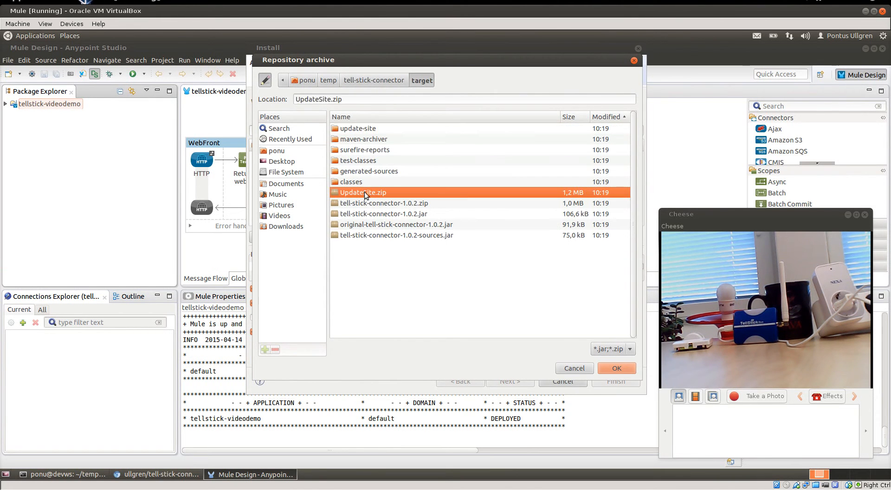
left_click(617, 367)
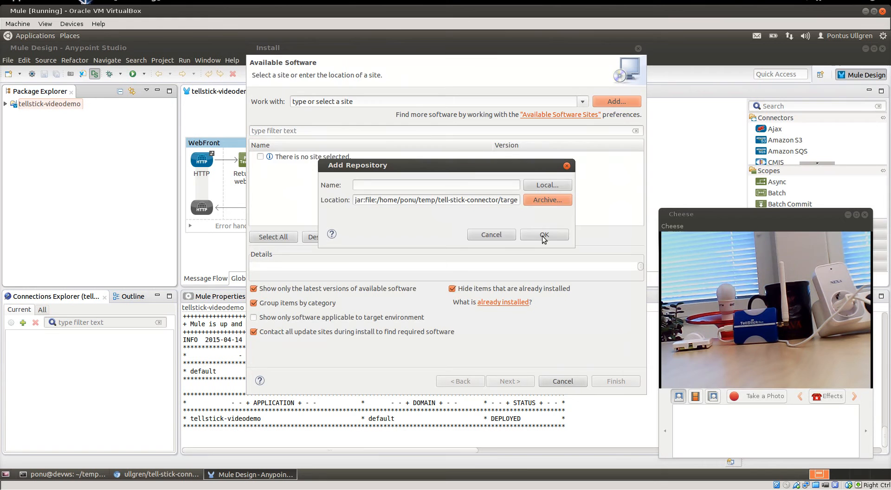
left_click(543, 234)
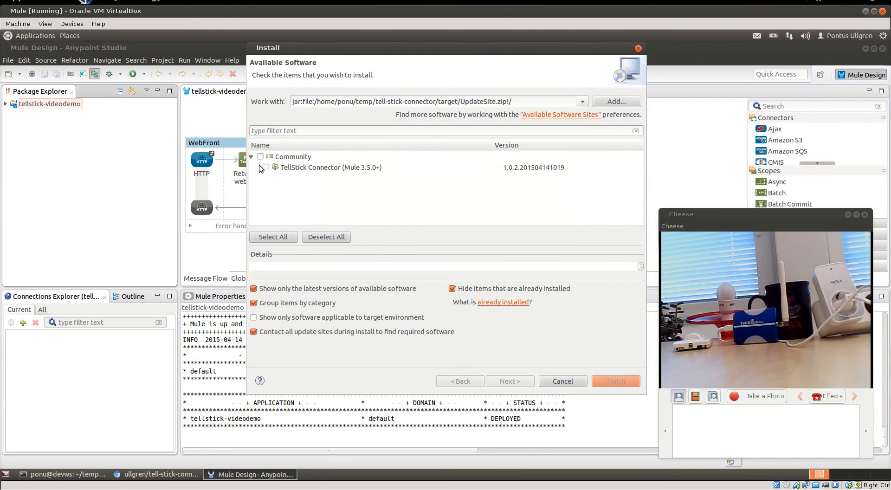
Step: Select TellStick Connector, accept the license, allow unsigned content and restart Studio
left_click(260, 167)
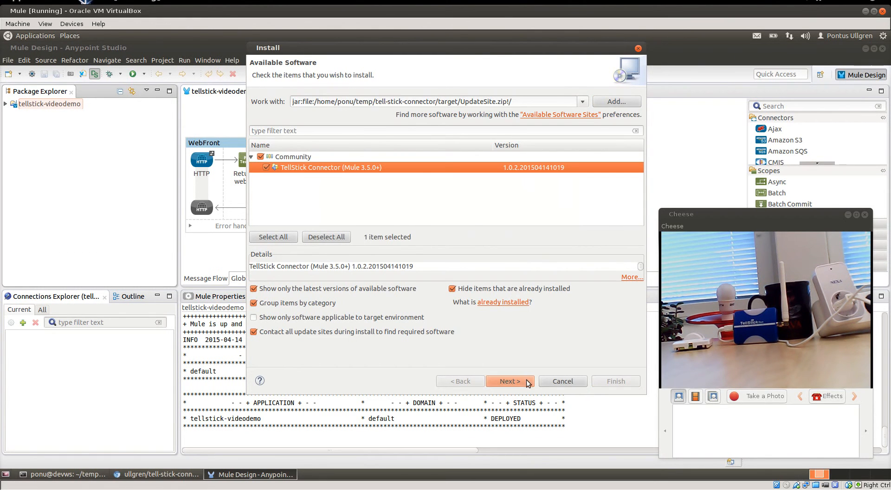
left_click(509, 381)
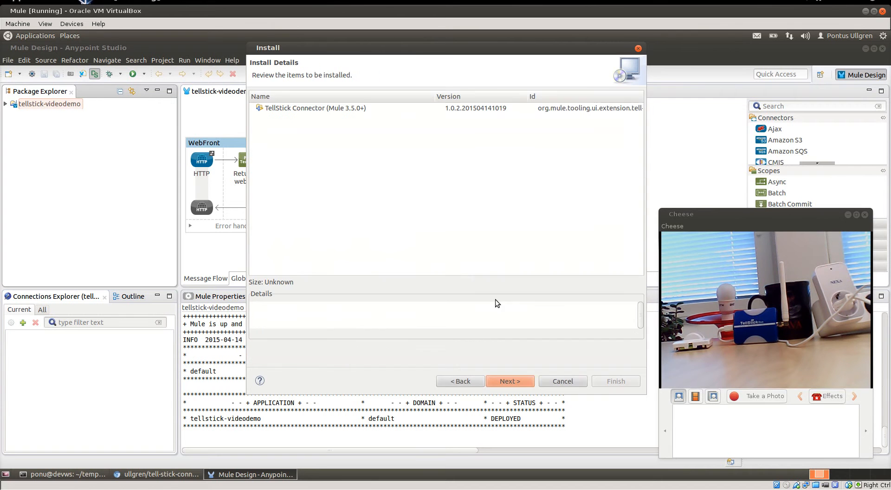
left_click(510, 380)
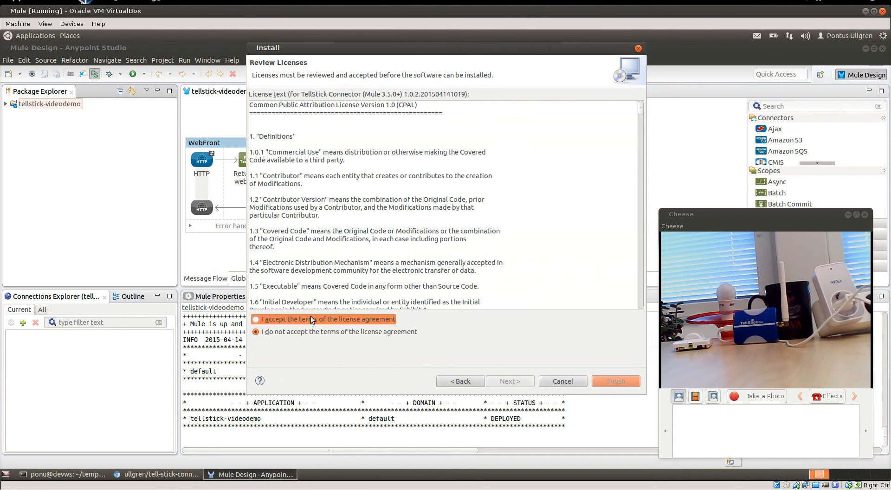
left_click(615, 381)
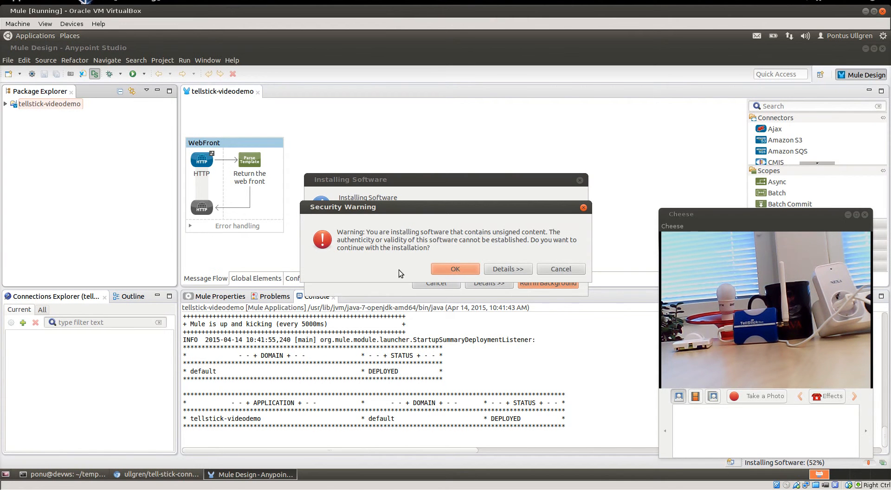
left_click(455, 268)
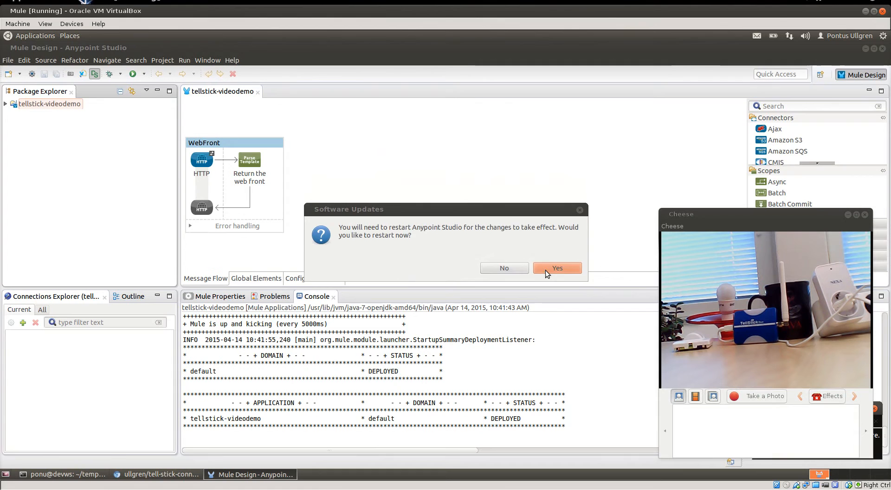
left_click(556, 268)
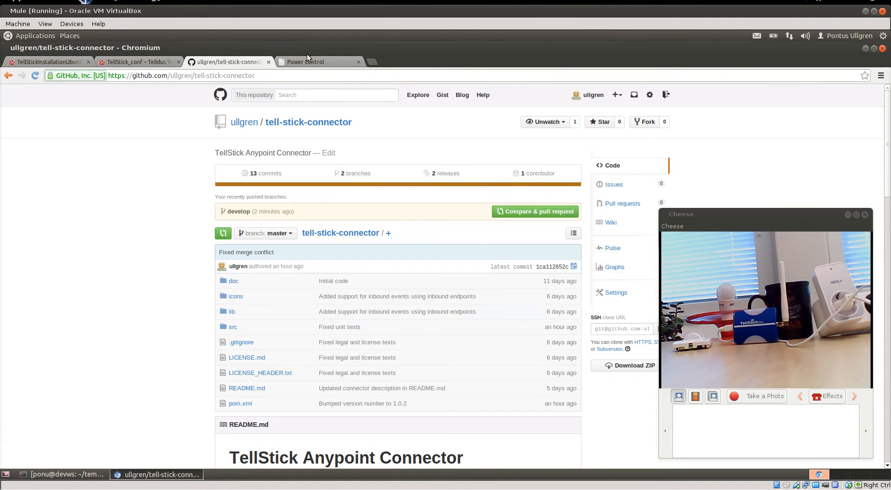
Step: Show the Power Control tab, then bring the restarted Anypoint Studio forward
left_click(306, 62)
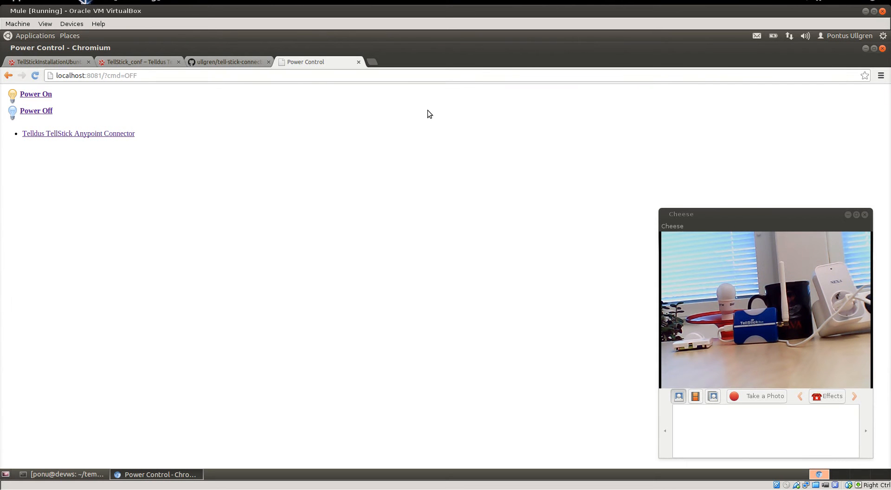
mouse_move(421, 229)
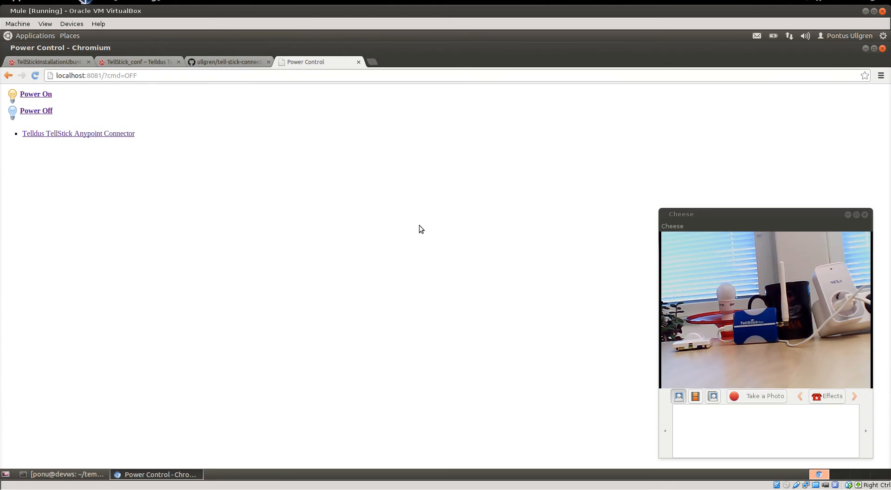
left_click(249, 474)
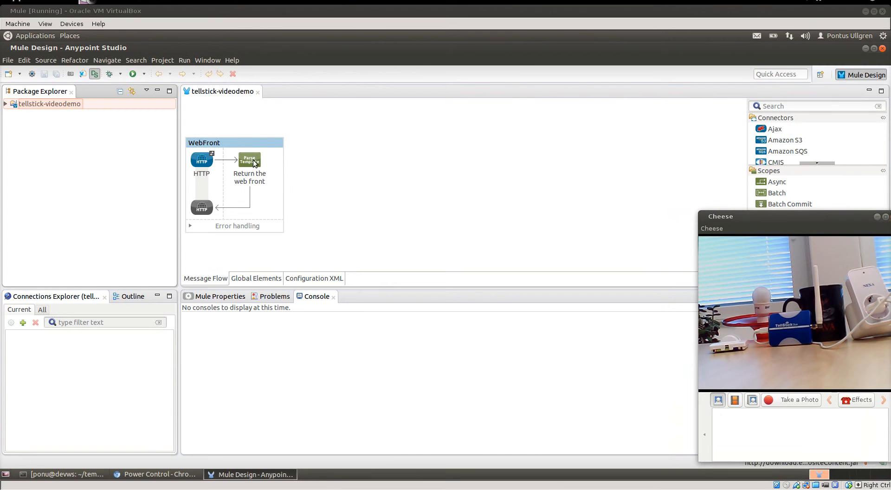
mouse_move(230, 159)
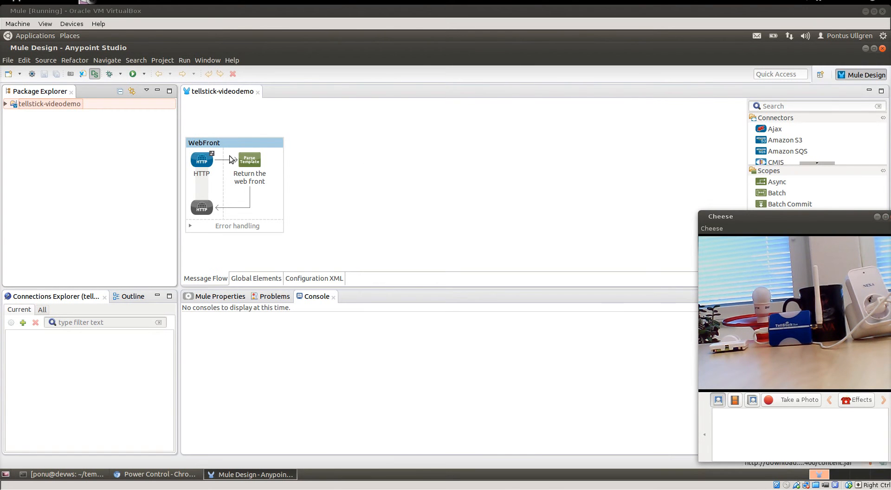
Step: Drag a Choice router into WebFront and a TellStick connector into its first route
left_click(816, 106)
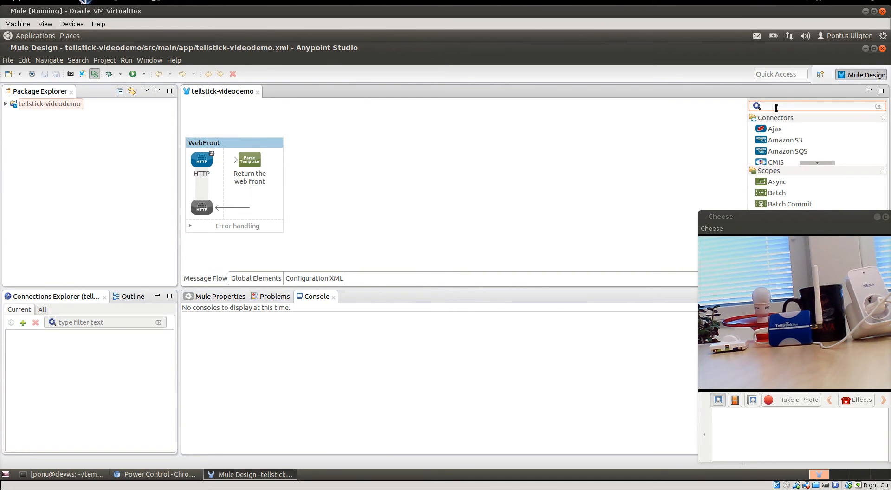
type("cho")
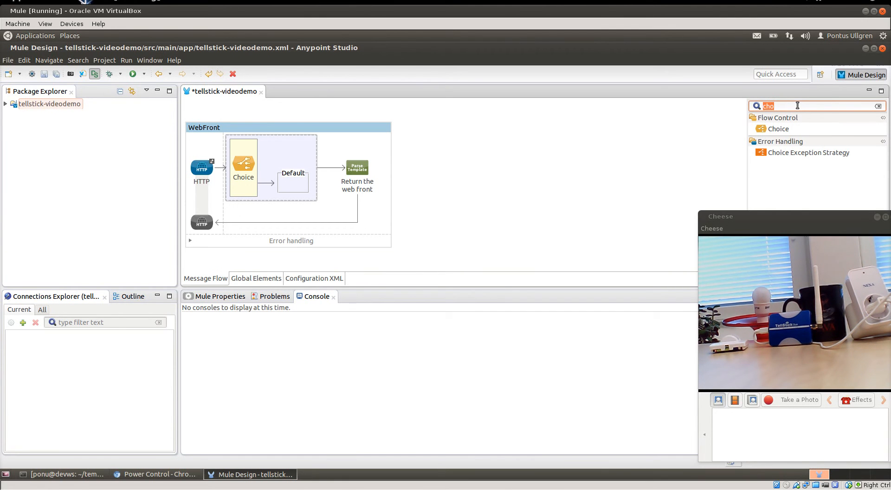
type("t")
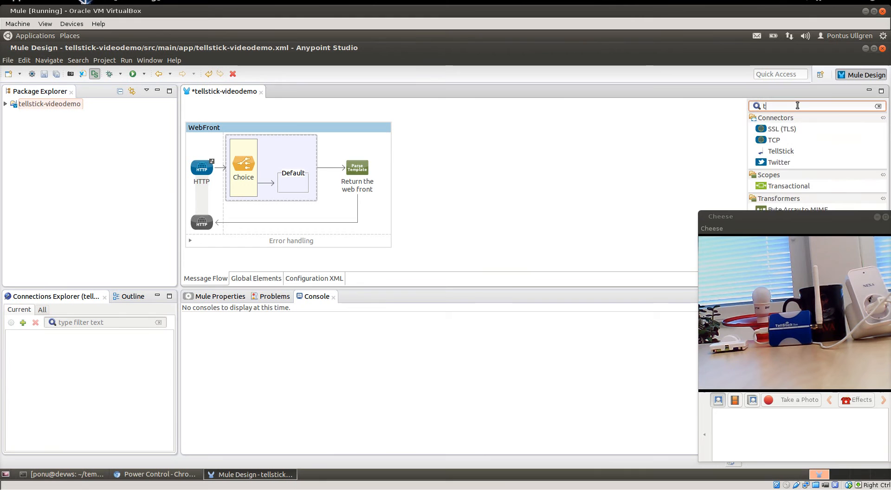
type("el")
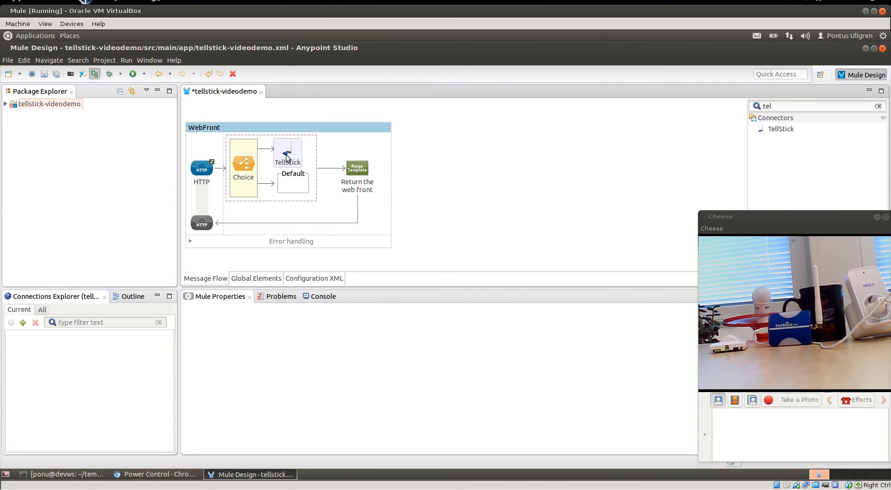
left_click(286, 153)
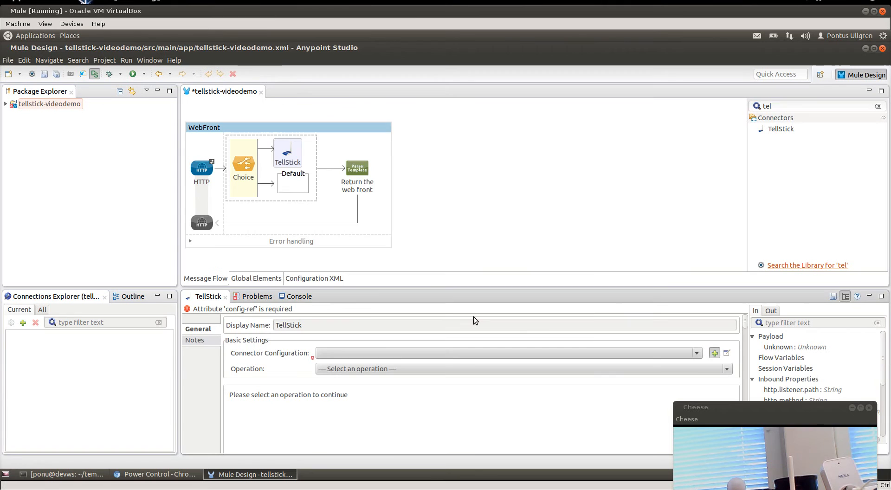
Step: Create a TellStick connector configuration with Connection Number 1 and save it
left_click(715, 352)
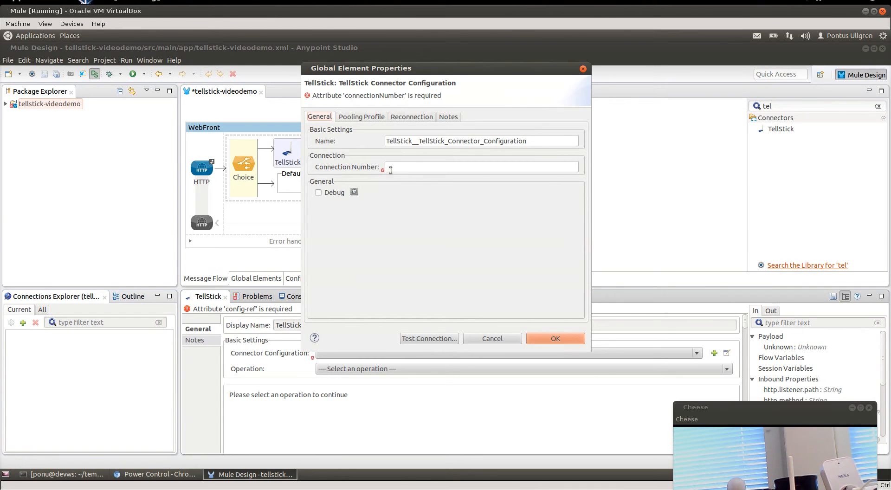
type("1")
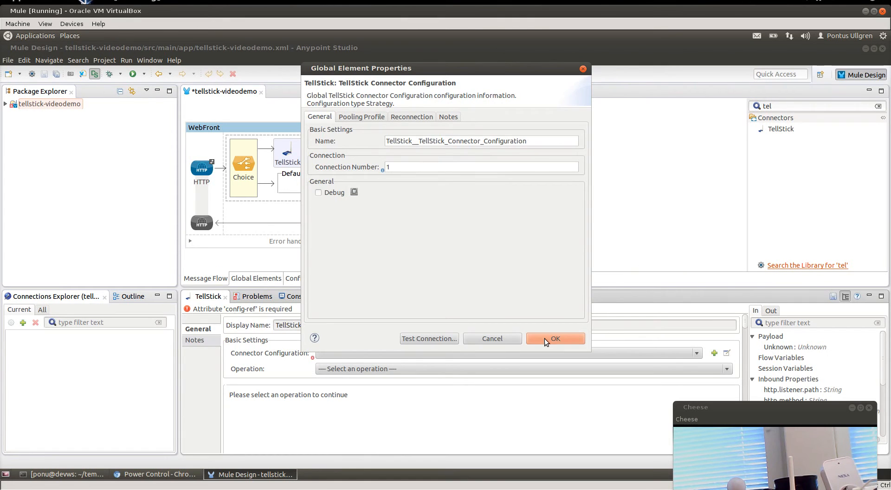
left_click(555, 337)
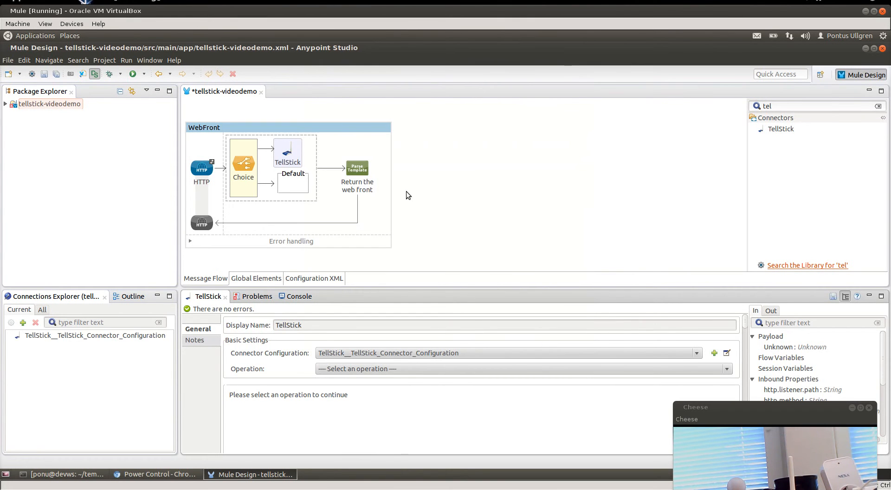
mouse_move(401, 188)
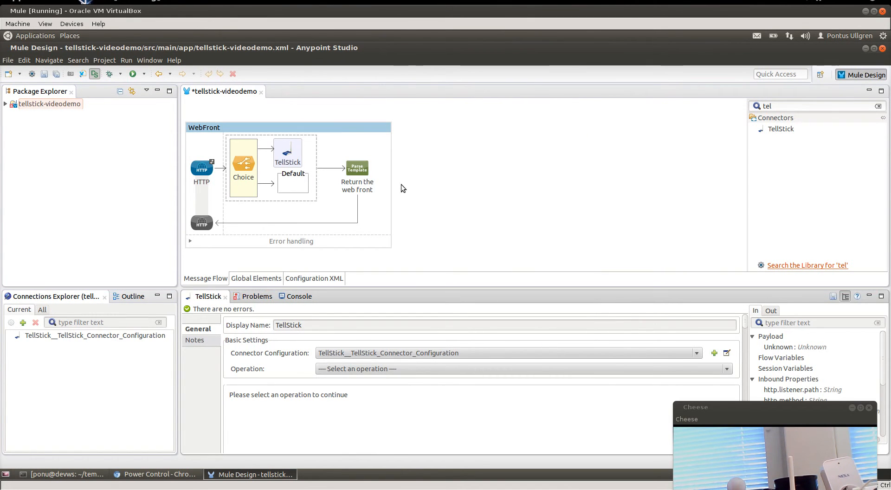
mouse_move(283, 163)
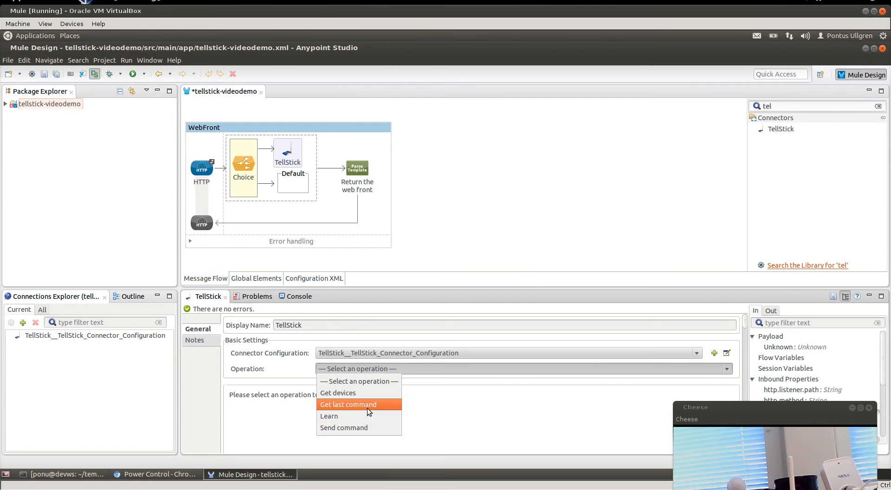
Step: Choose Send command with Command #[message.inboundProperties.'http.query.params'.cmd]
left_click(343, 428)
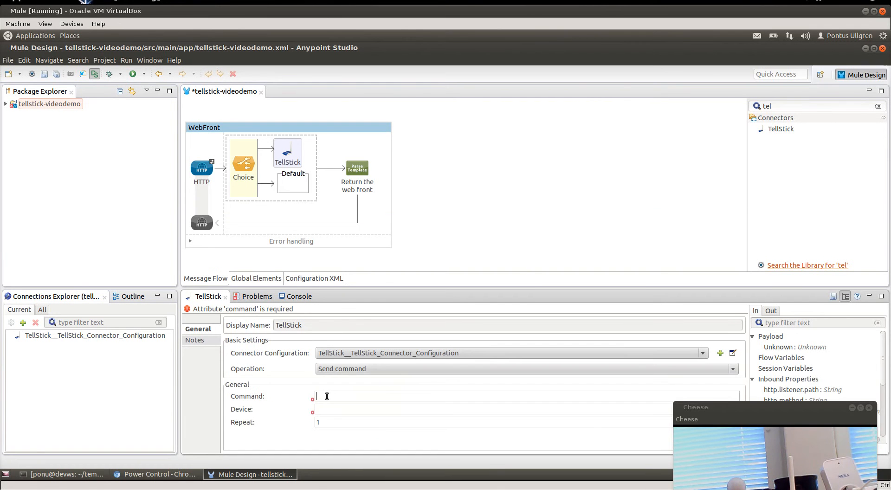
type("#[message")
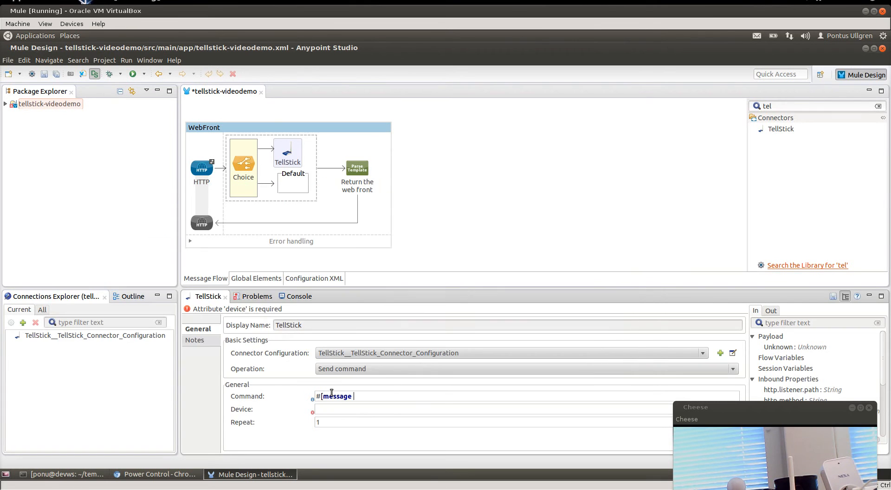
type(".inboundProperties")
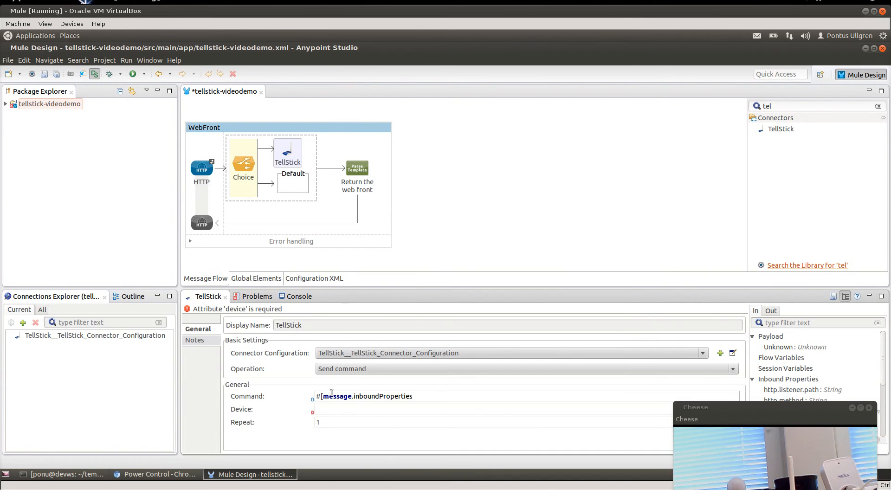
type(".'http.query.params'.")
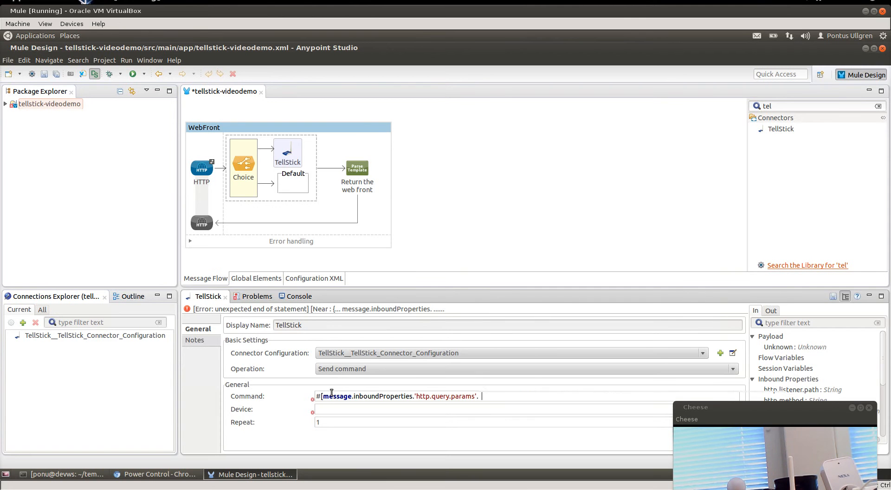
type("cmd")
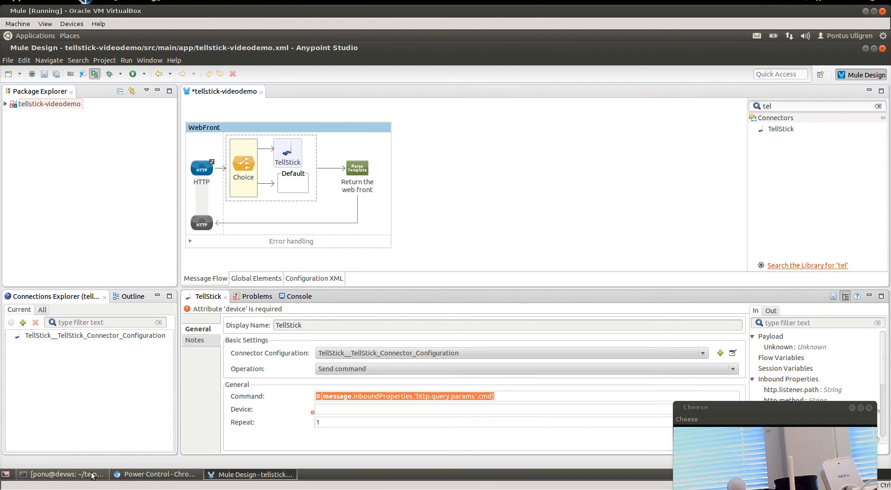
Step: Copy the Demo switch device name from the terminal's tdtool list
left_click(65, 474)
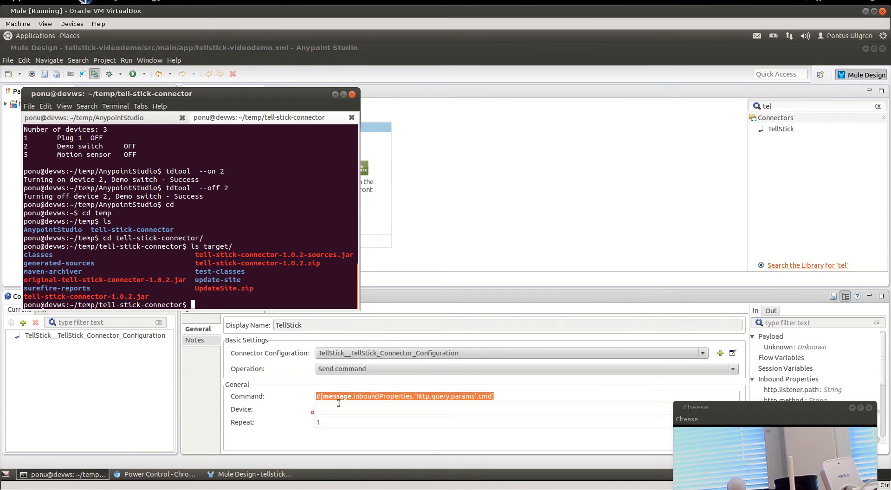
double_click(65, 145)
type("Demo switch")
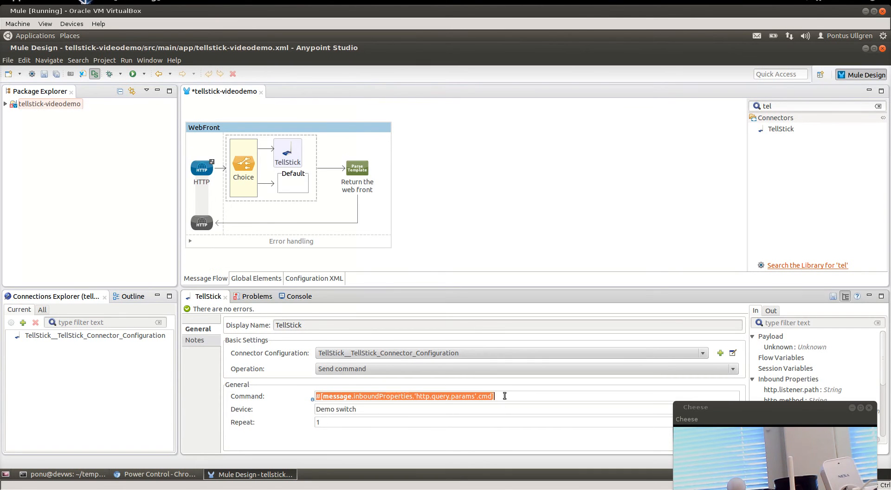
mouse_move(243, 165)
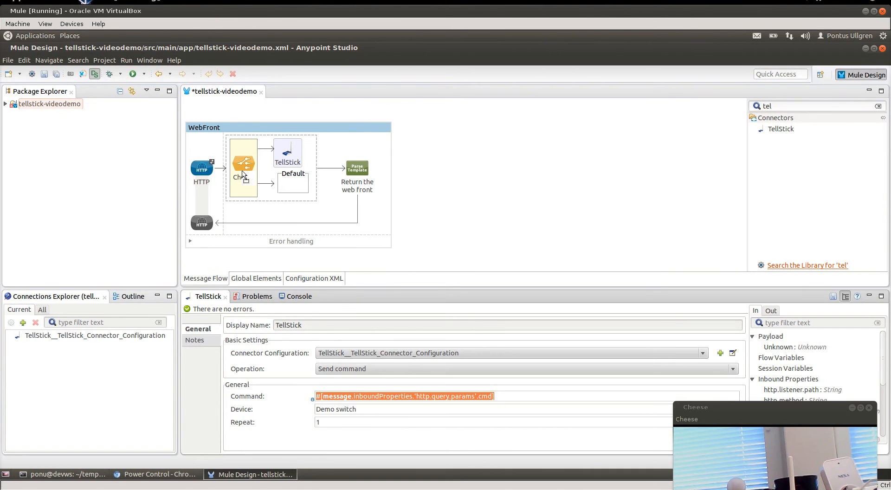
Step: Put a Logger on the Default route and set the TellStick route's When expression to #[message.inboundProperties.'http.query.params'.cmd]
left_click(243, 165)
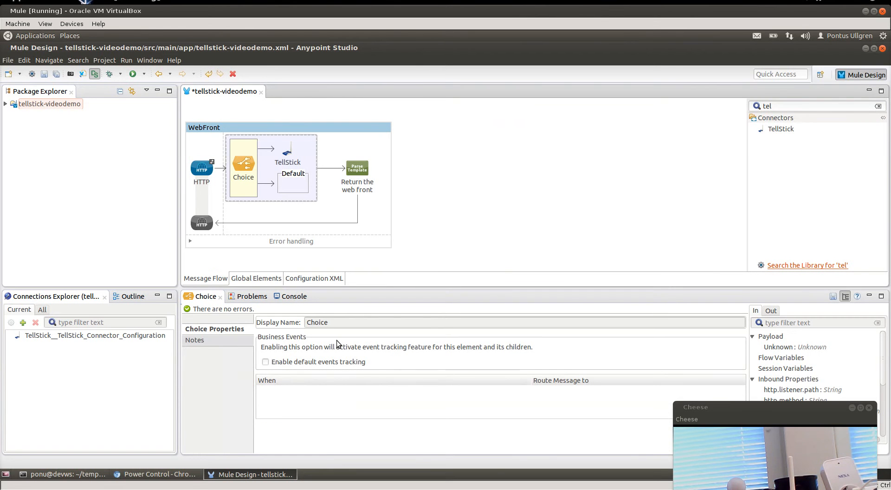
left_click(391, 391)
type("logg")
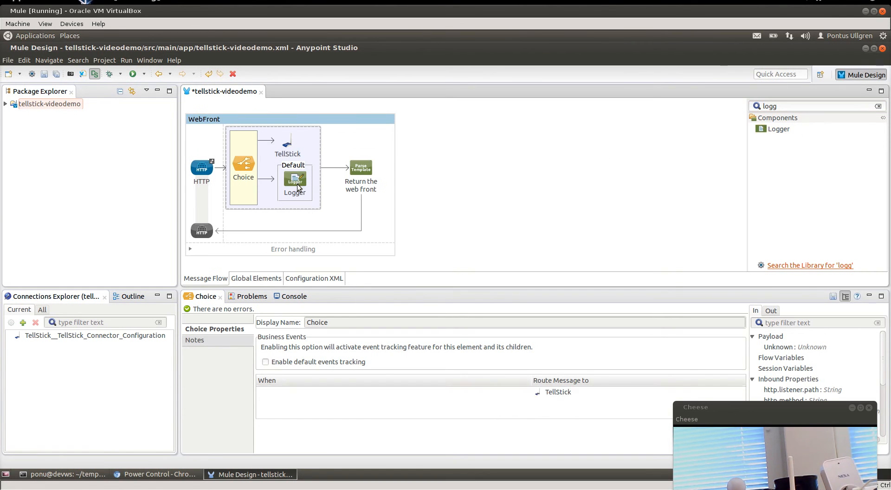
left_click(294, 181)
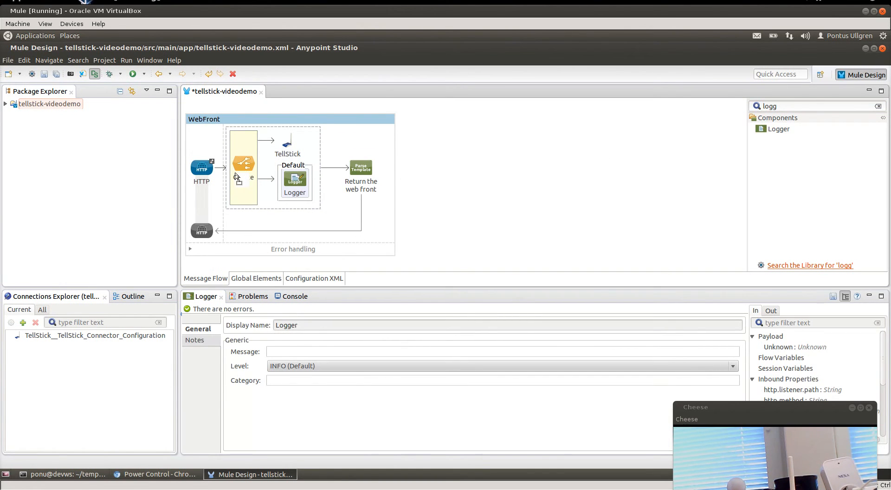
left_click(243, 163)
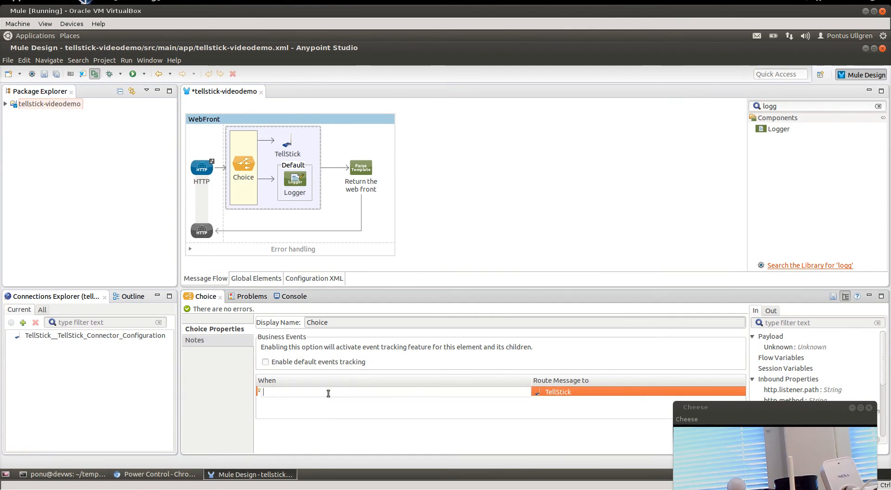
type("#[message.inboundProperties.'http.query.params'.cmd]")
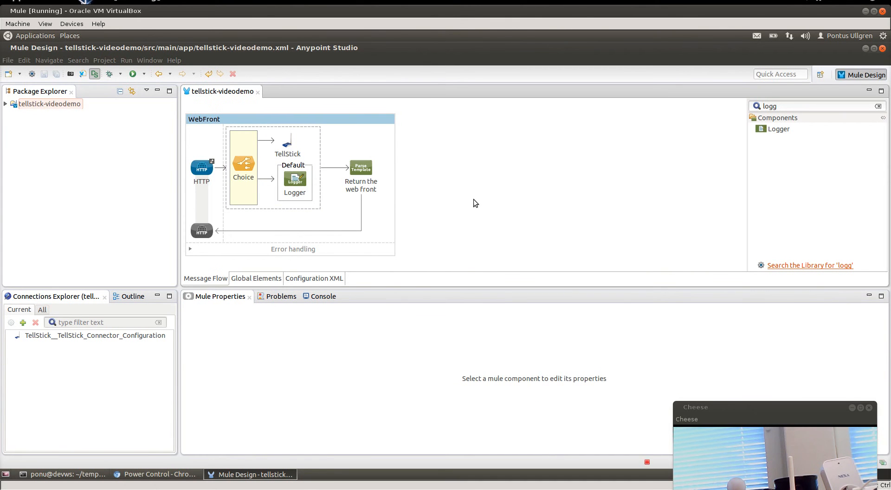
mouse_move(303, 188)
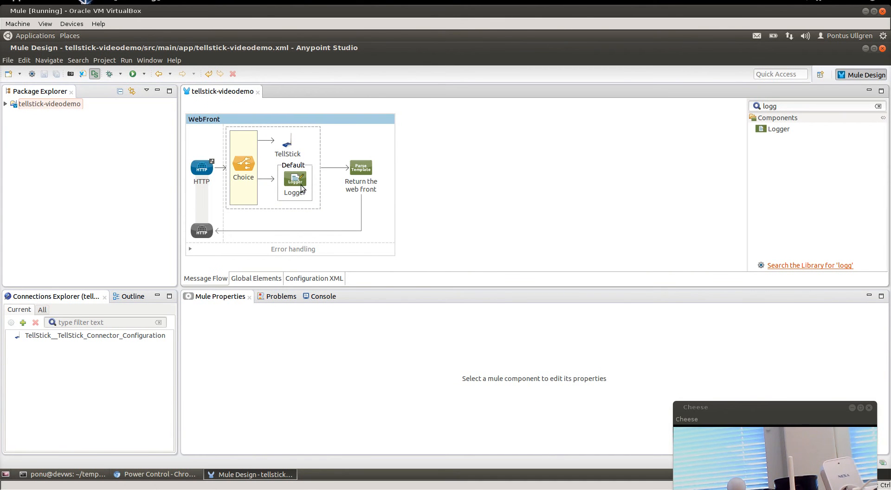
Step: Give the default-route Logger level DEBUG and message 'No', then run the Mule application
left_click(294, 179)
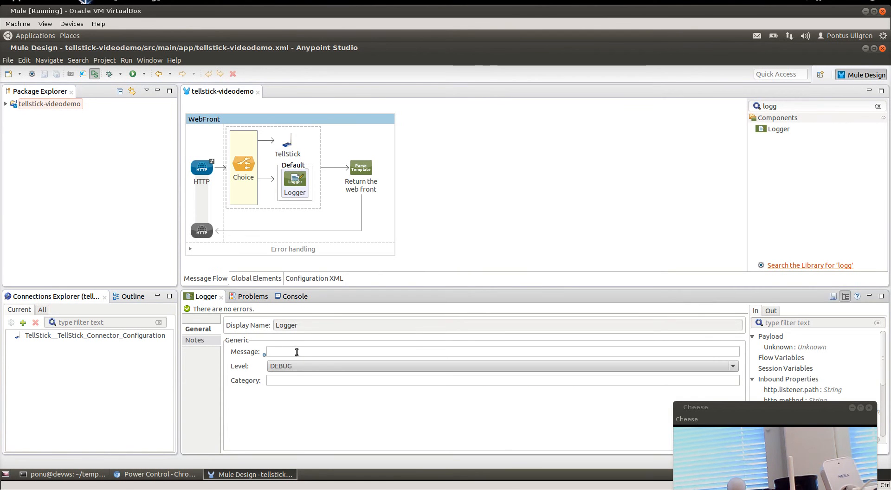
type("No")
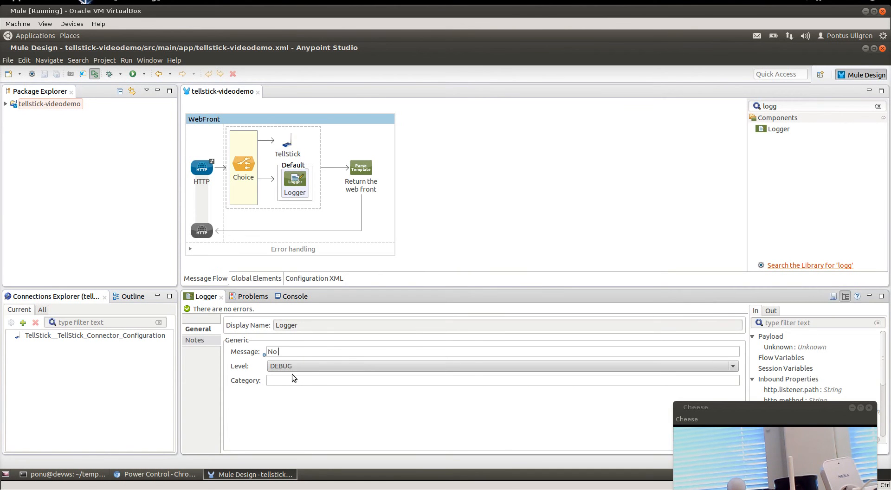
left_click(445, 208)
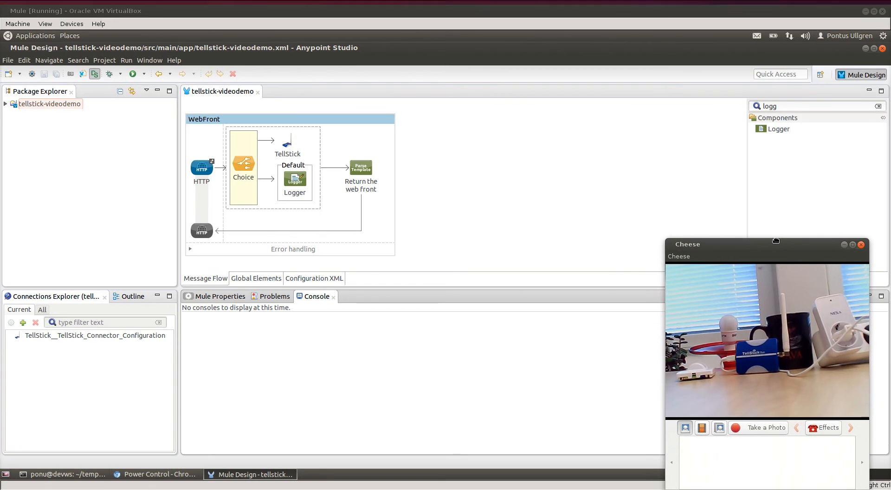
Step: Watch the console until tellstick-videodemo reports DEPLOYED, then bring up the Power Control page
left_click_drag(738, 244, 739, 226)
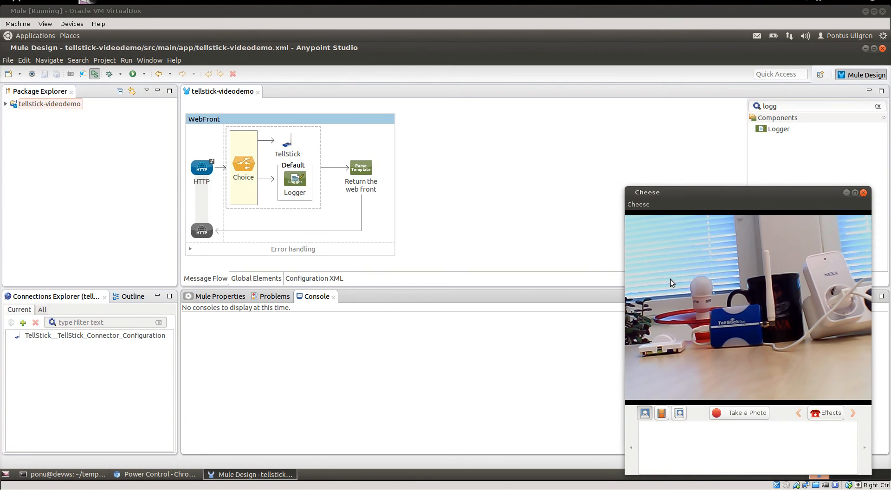
left_click(133, 75)
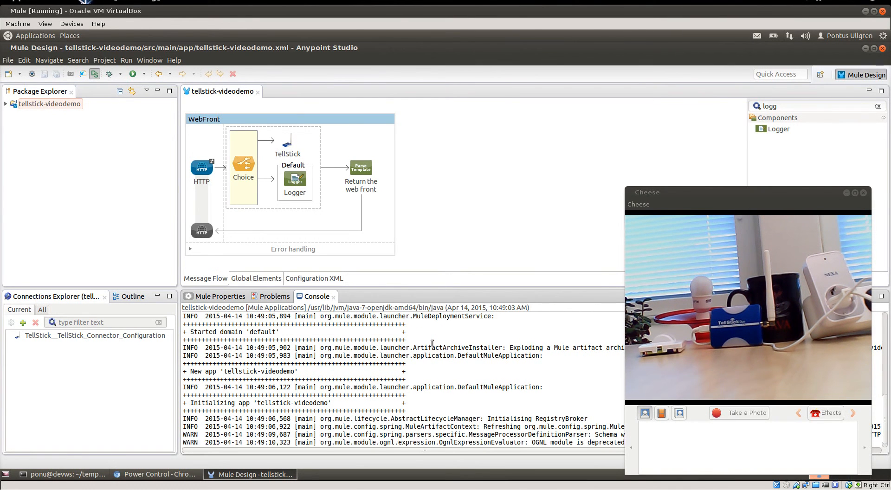
scroll("down", 3)
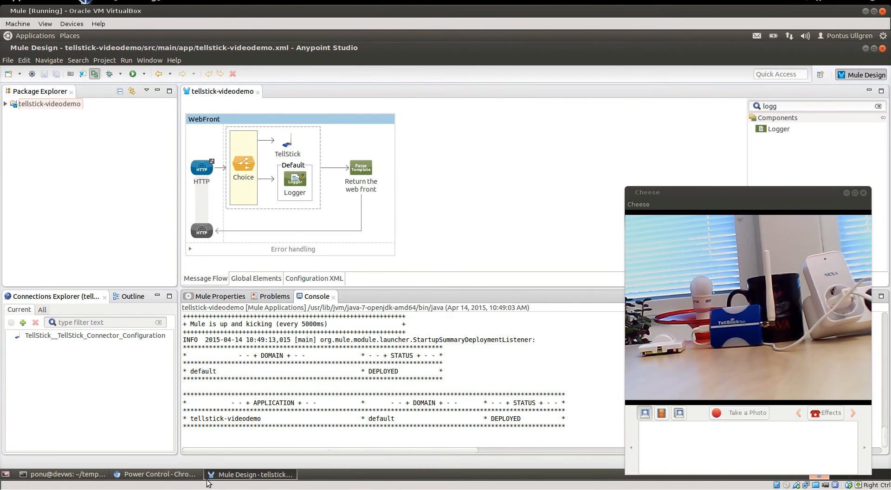
left_click(159, 475)
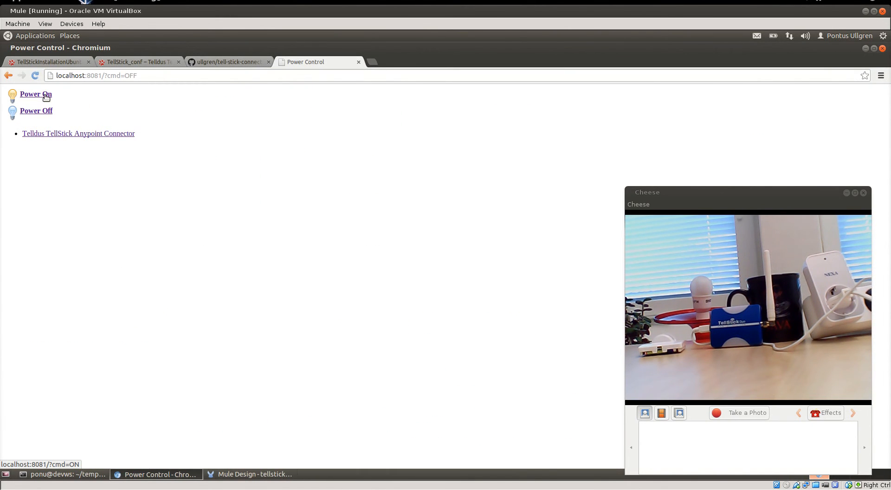
Step: Switch the lamp on and then off from Power Control, then return to the Mule flow designer
left_click(35, 94)
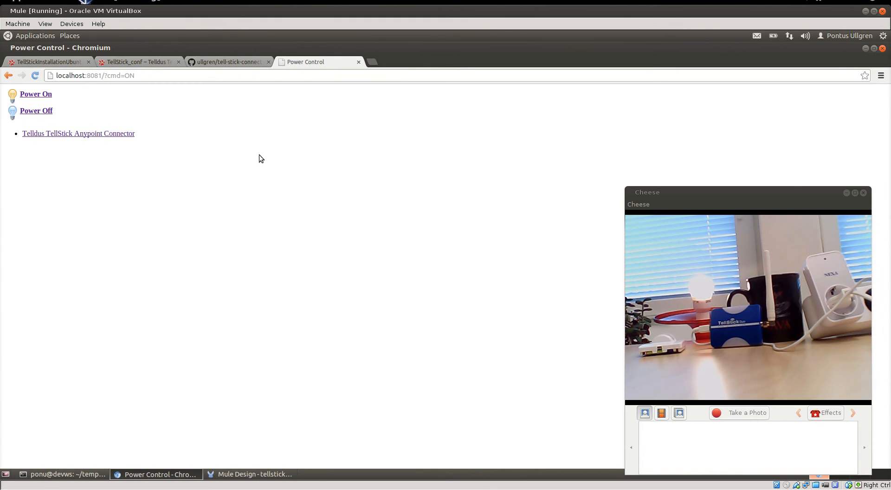
left_click(36, 110)
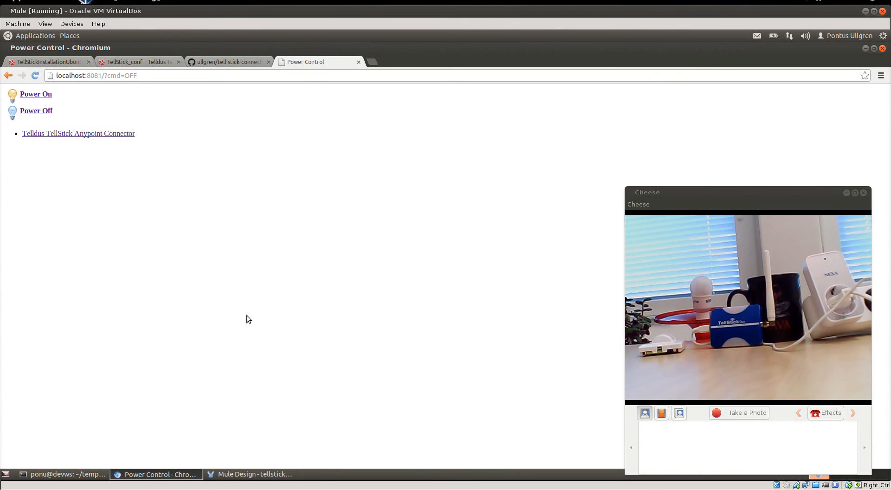
left_click(250, 473)
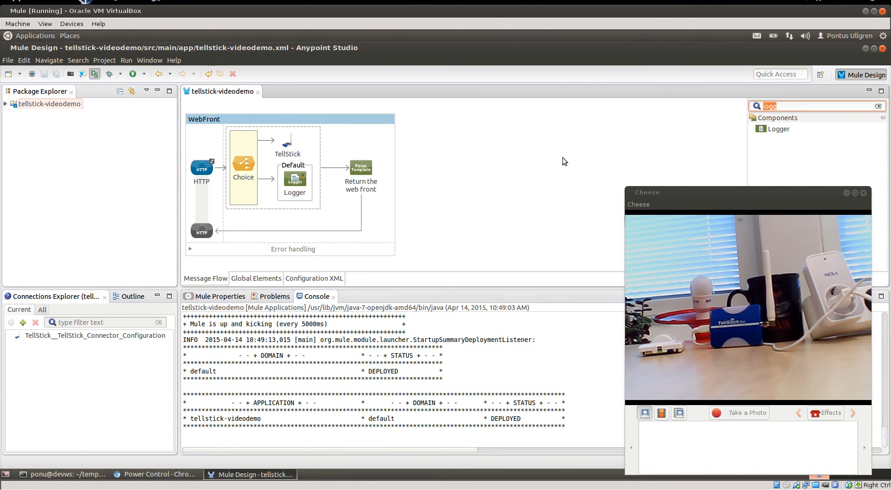
mouse_move(602, 143)
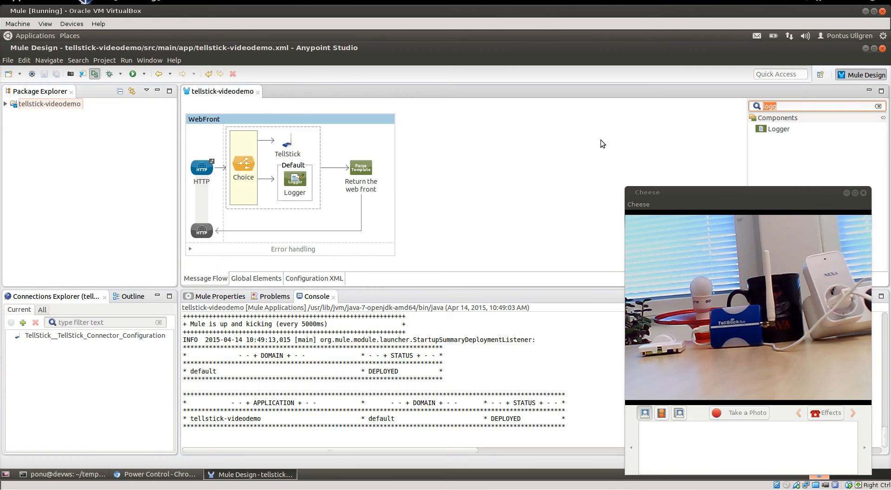
Step: Create a new flow from a TellStick (Streaming) source with Operation set to Device event
type("tekl")
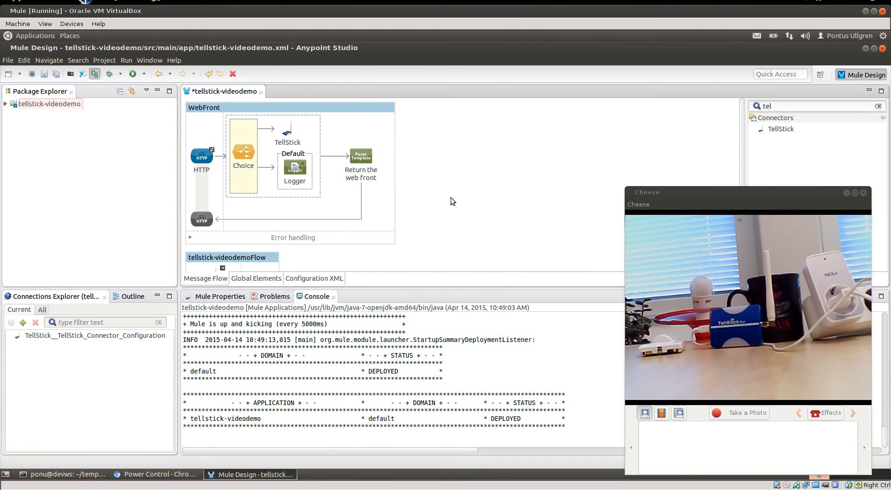
scroll("down", 3)
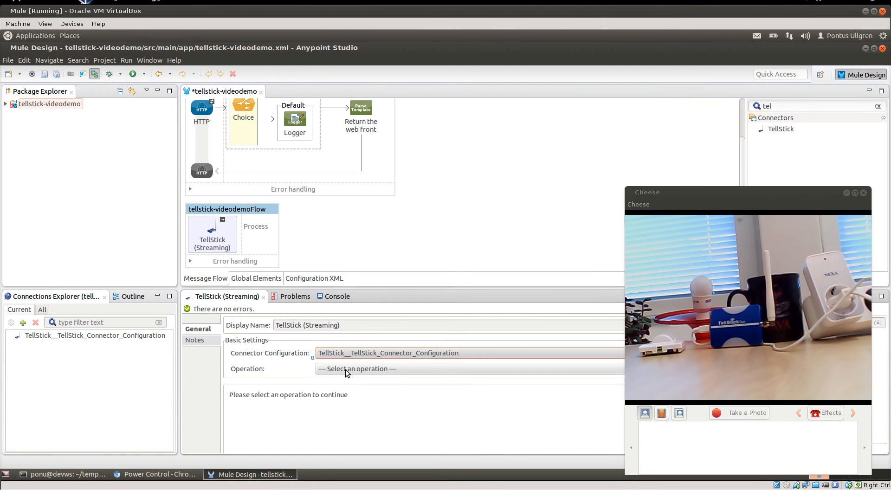
left_click(357, 369)
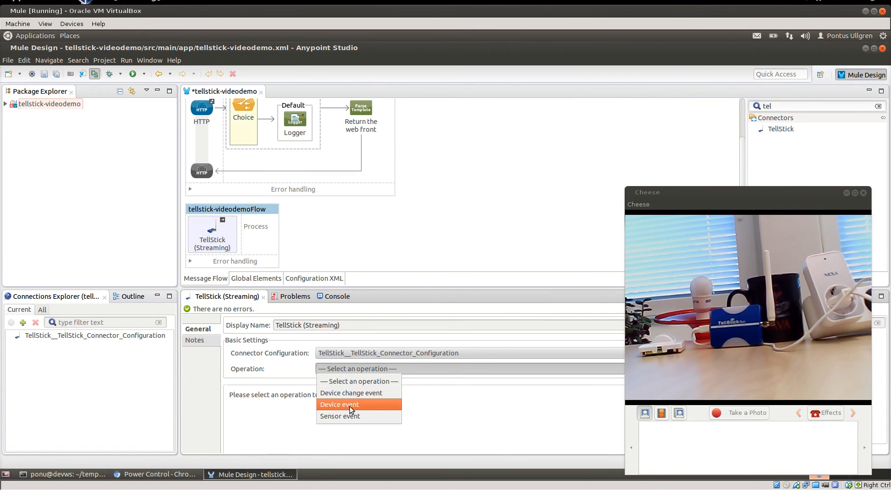
left_click(340, 405)
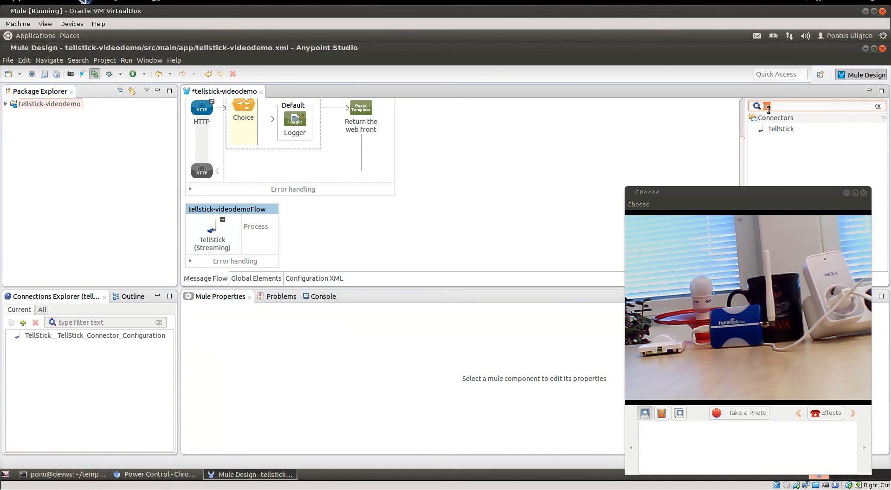
Step: Add Object to JSON and a Logger with message 'Event is #[payload]' to the streaming flow and save
type("log")
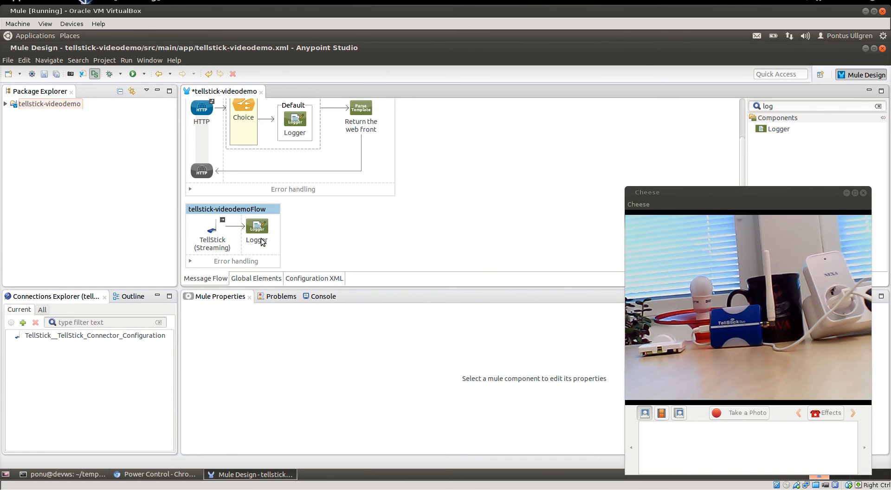
left_click(256, 228)
type("o")
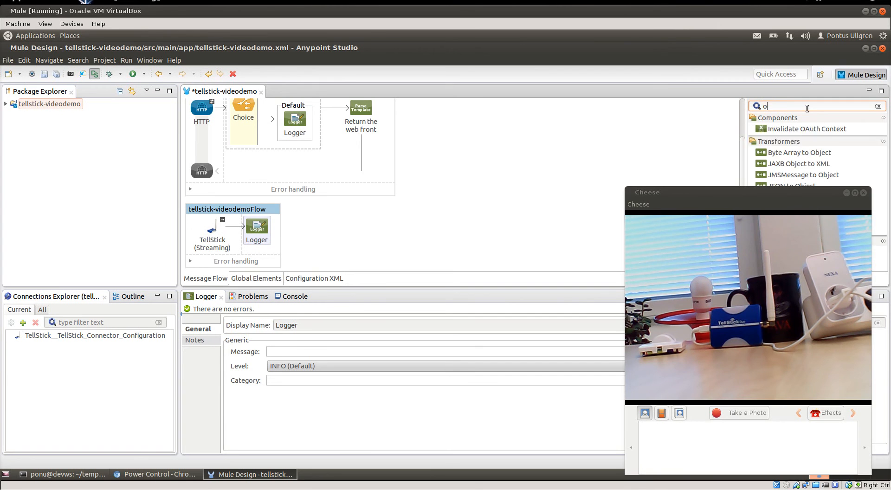
type("bject to")
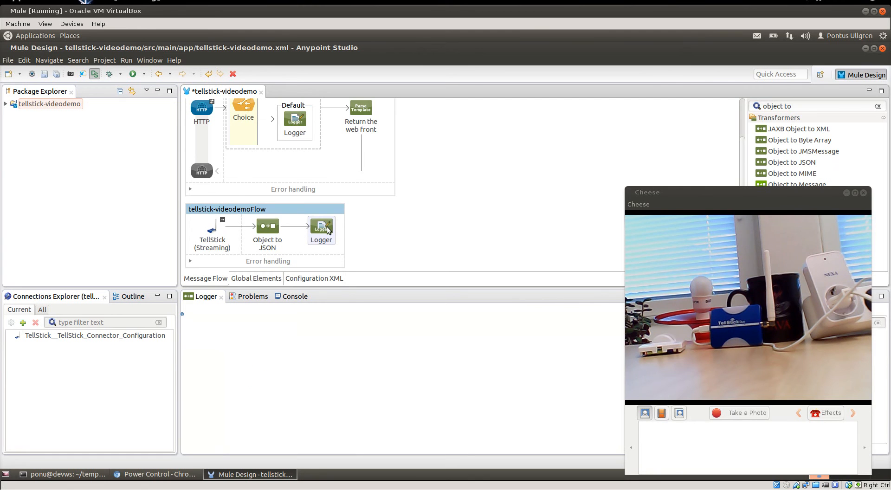
left_click(321, 227)
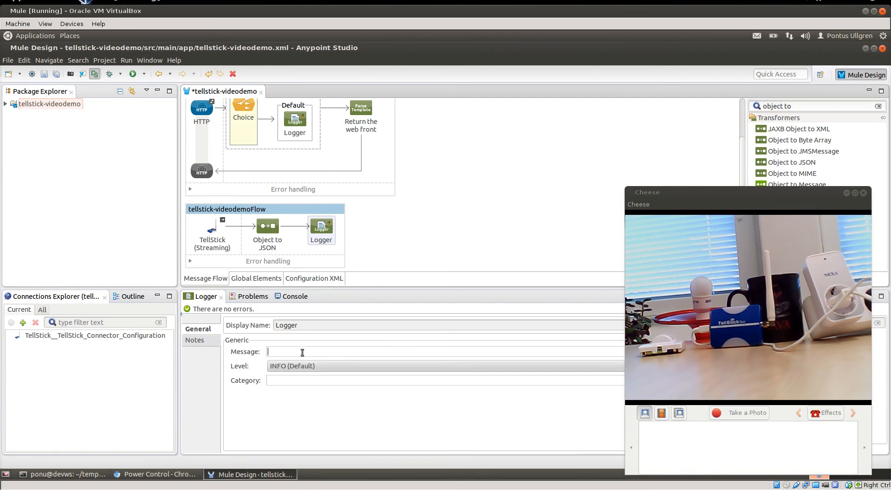
type("Event is")
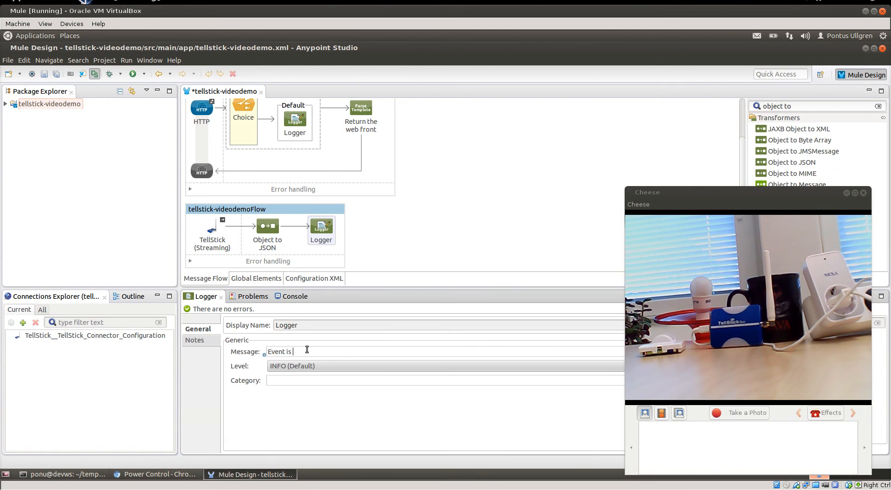
type("#[payload")
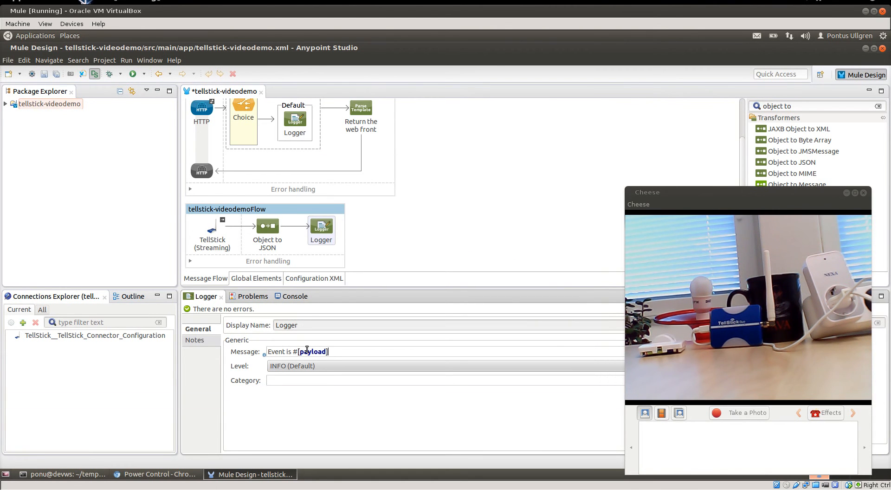
left_click(446, 206)
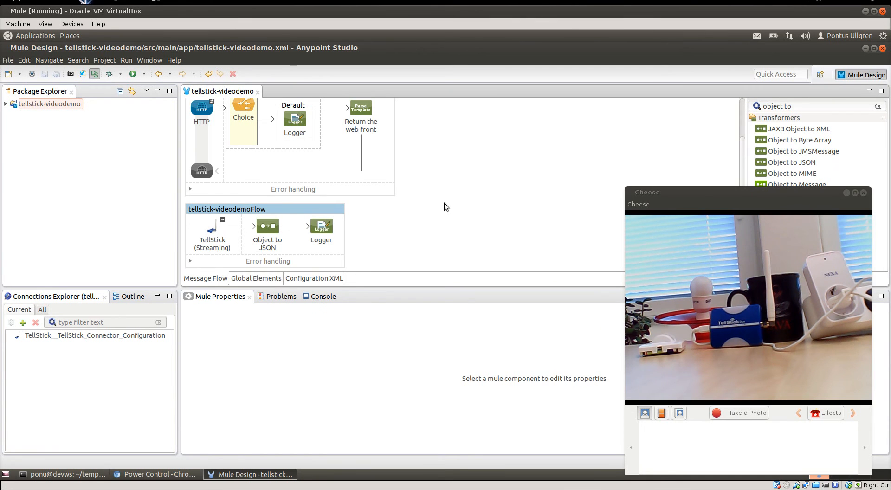
Step: Rerun the application so device 5 motion events appear in the console as JSON
left_click(320, 296)
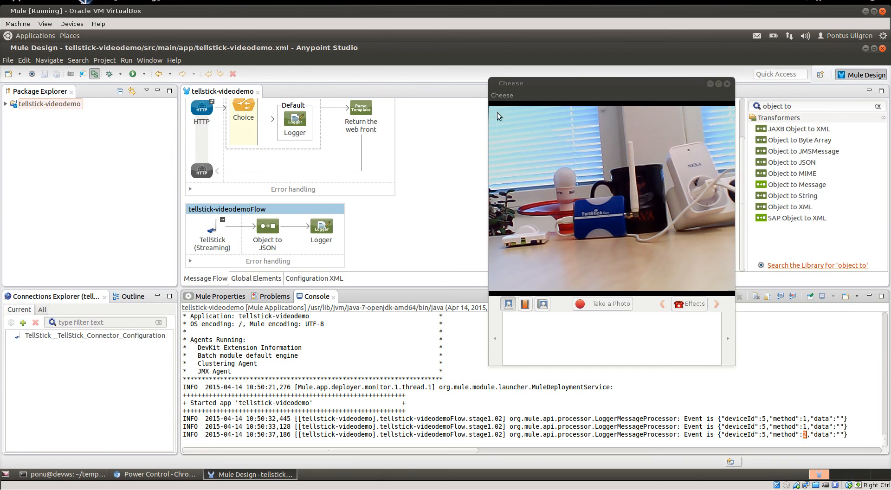
mouse_move(433, 165)
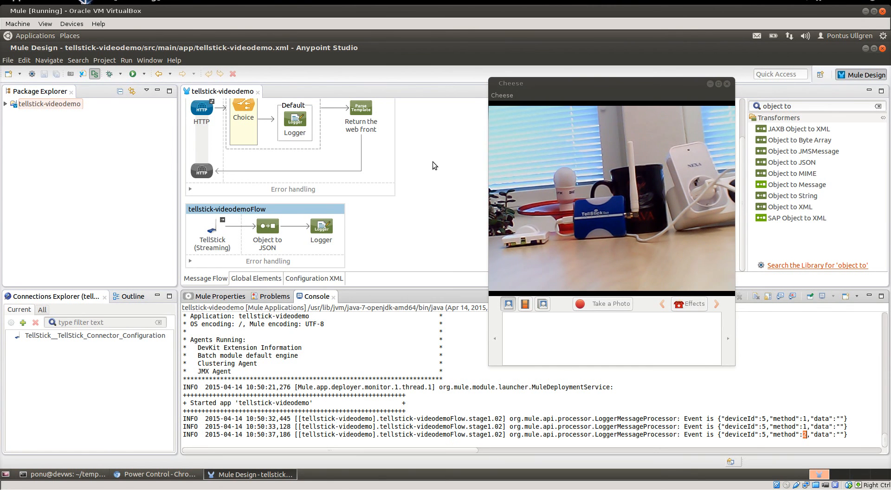